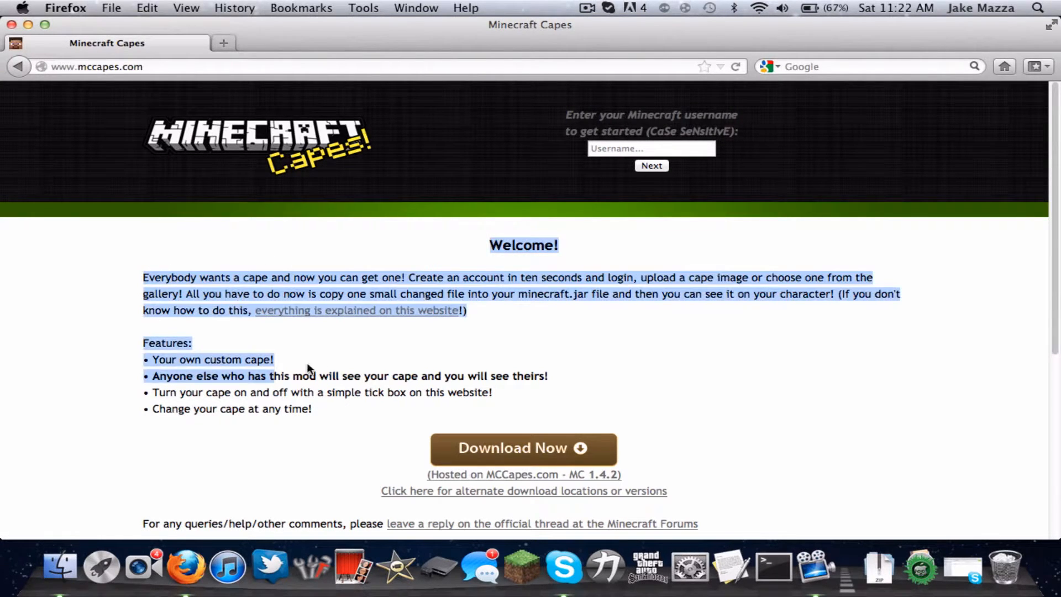
Log in to MCCapes with the username Jmaz and the account password
left_click(319, 365)
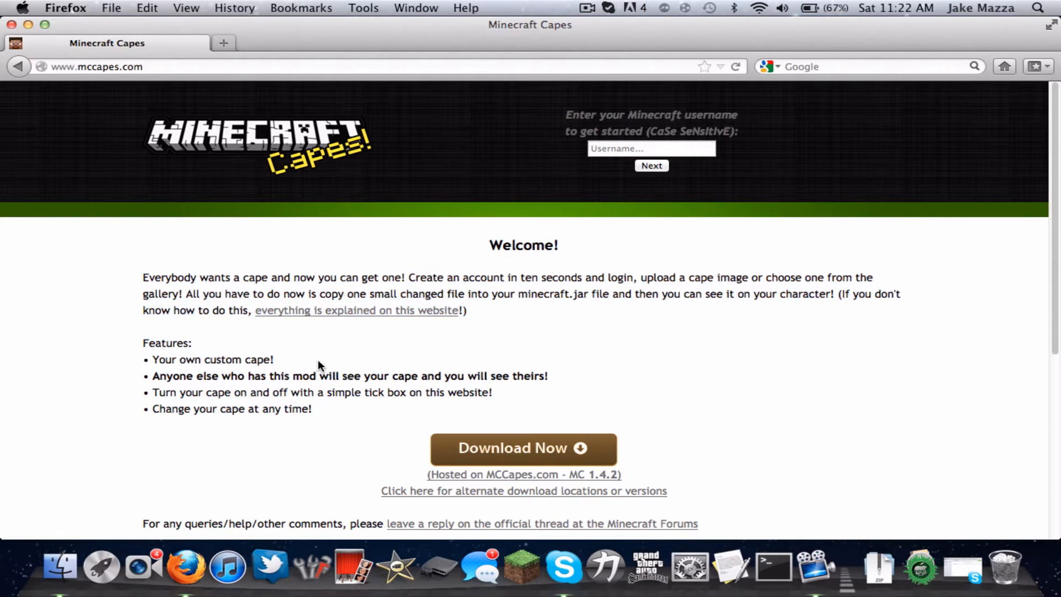
mouse_move(170, 136)
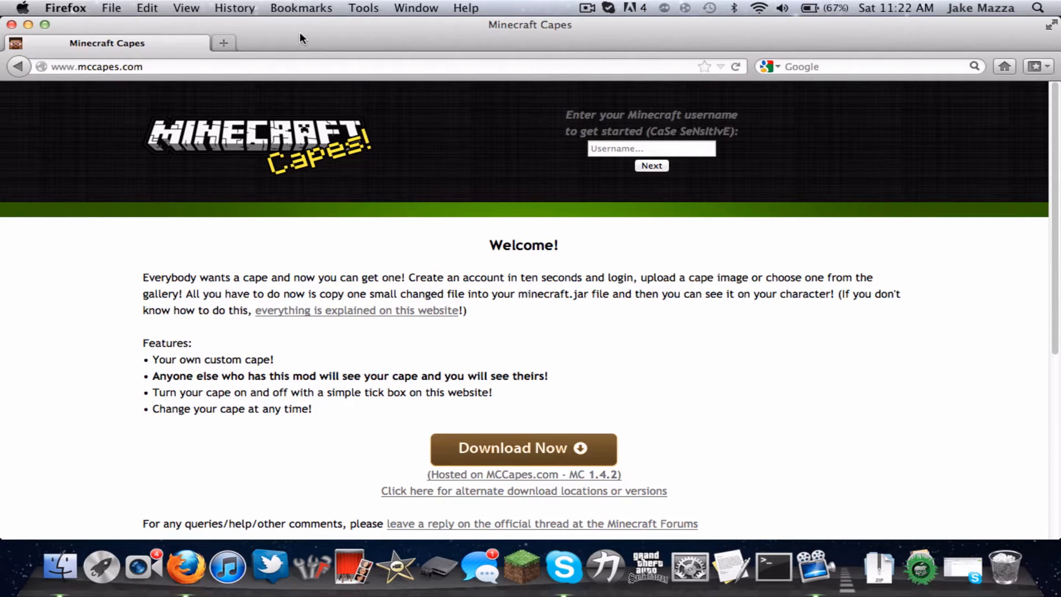
mouse_move(540, 239)
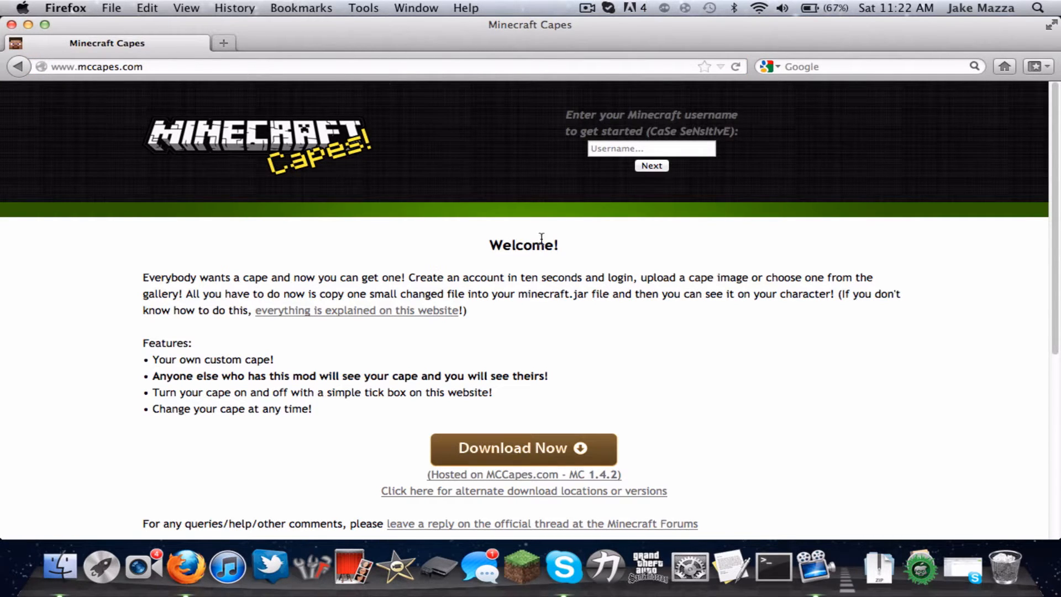
left_click(651, 149)
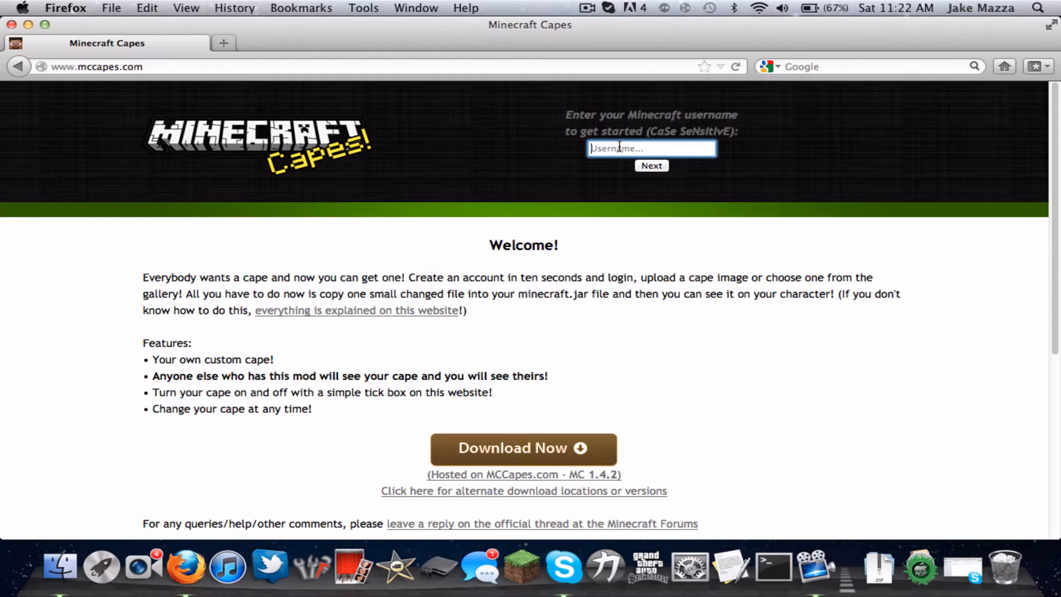
type("Jmaz103")
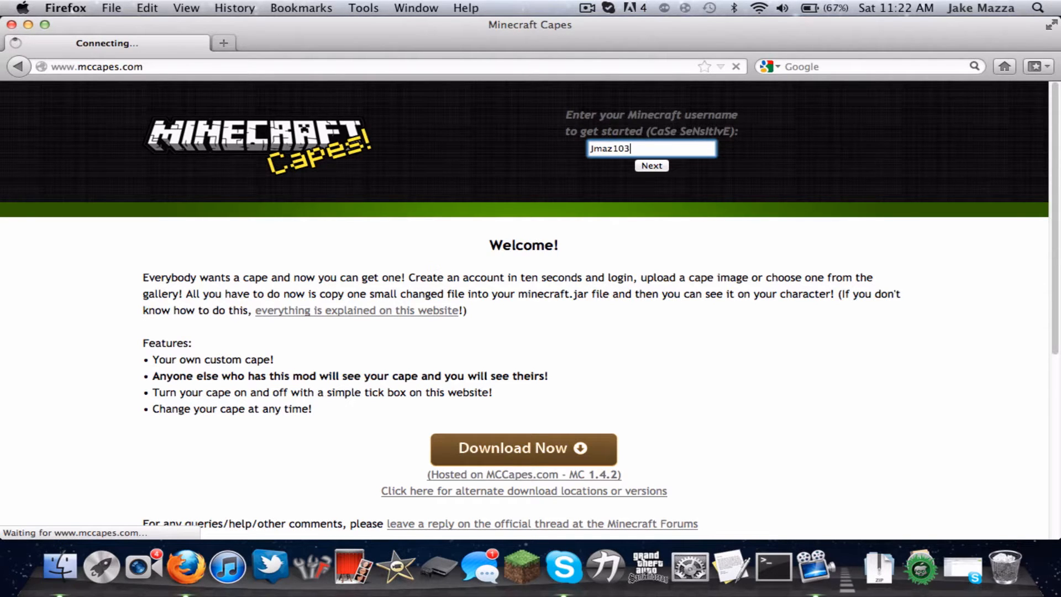
left_click(651, 165)
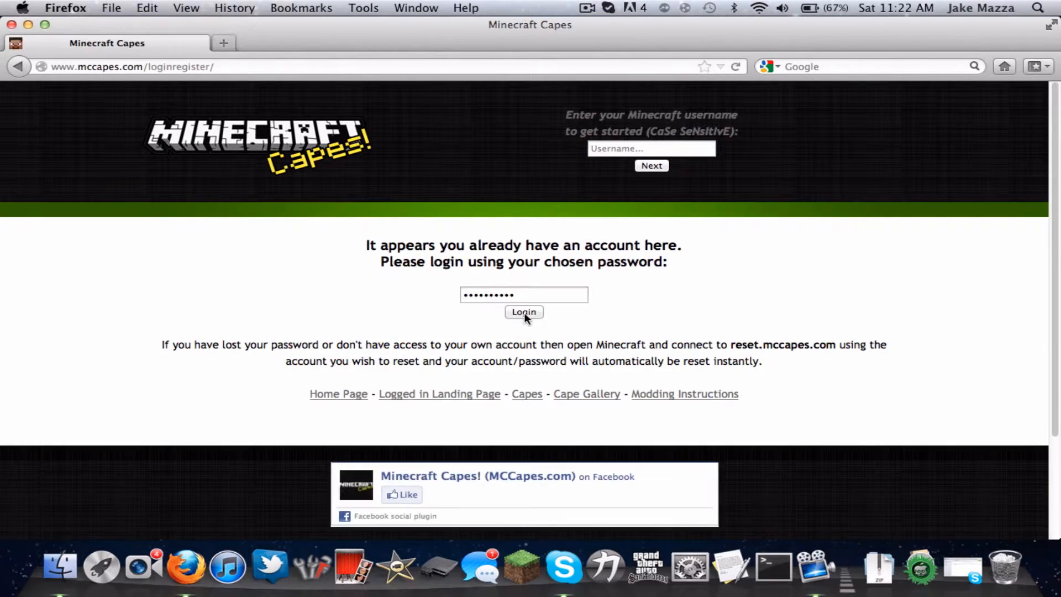
left_click(523, 312)
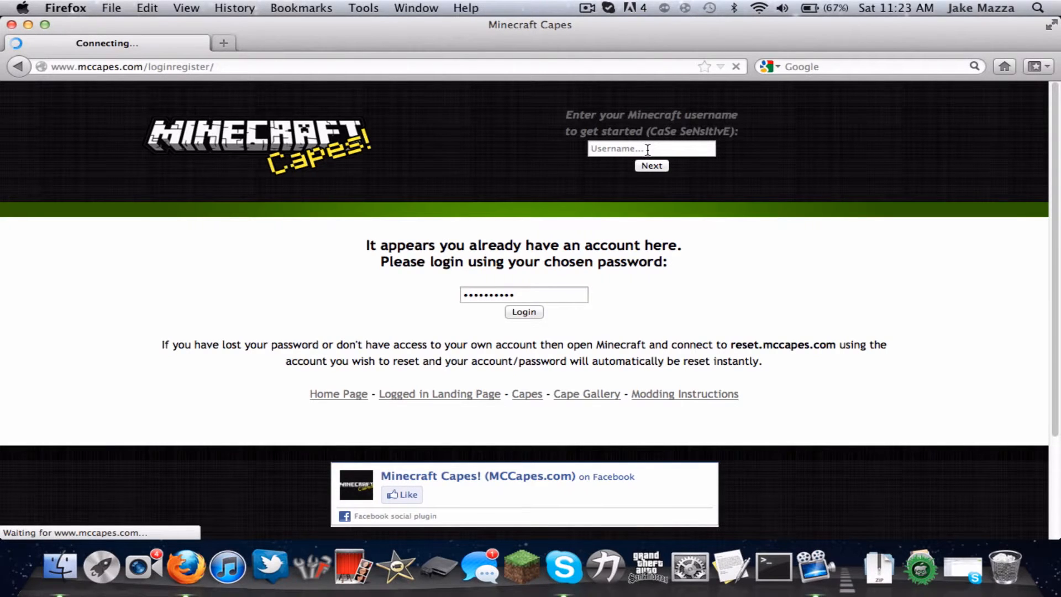
left_click(524, 311)
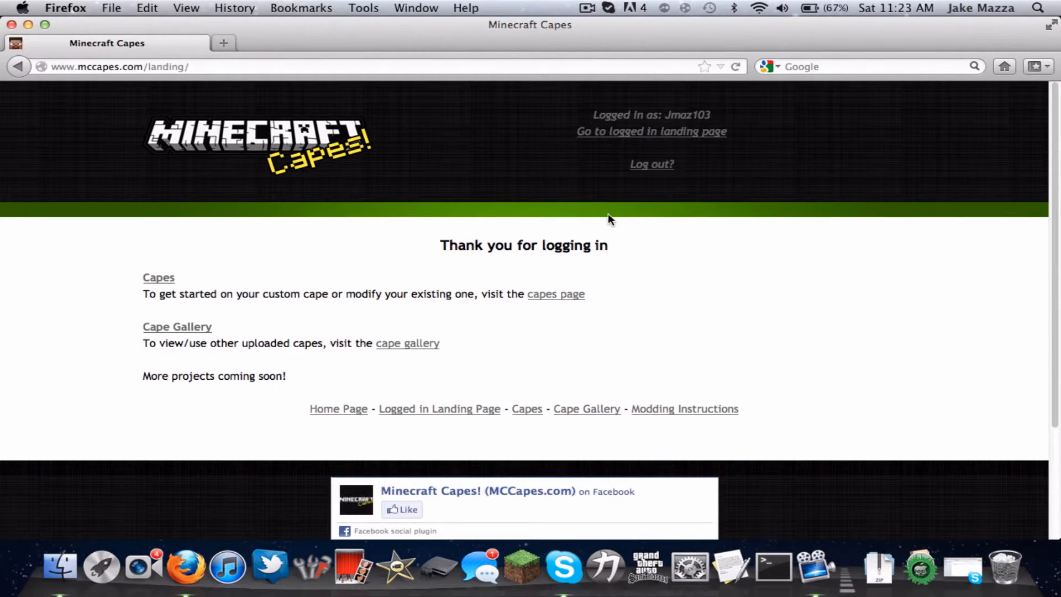
mouse_move(591, 218)
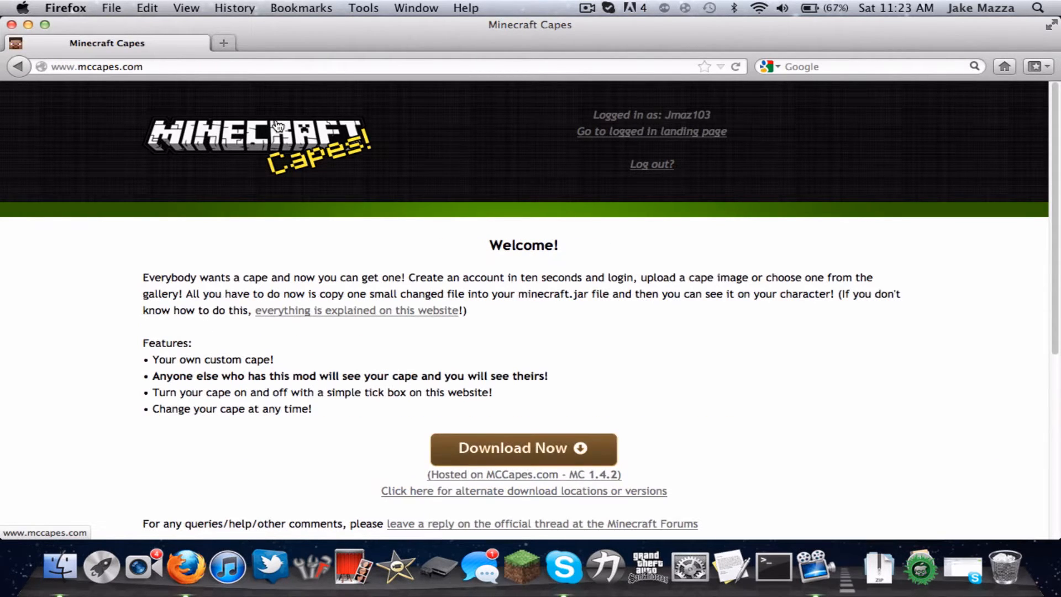
mouse_move(229, 145)
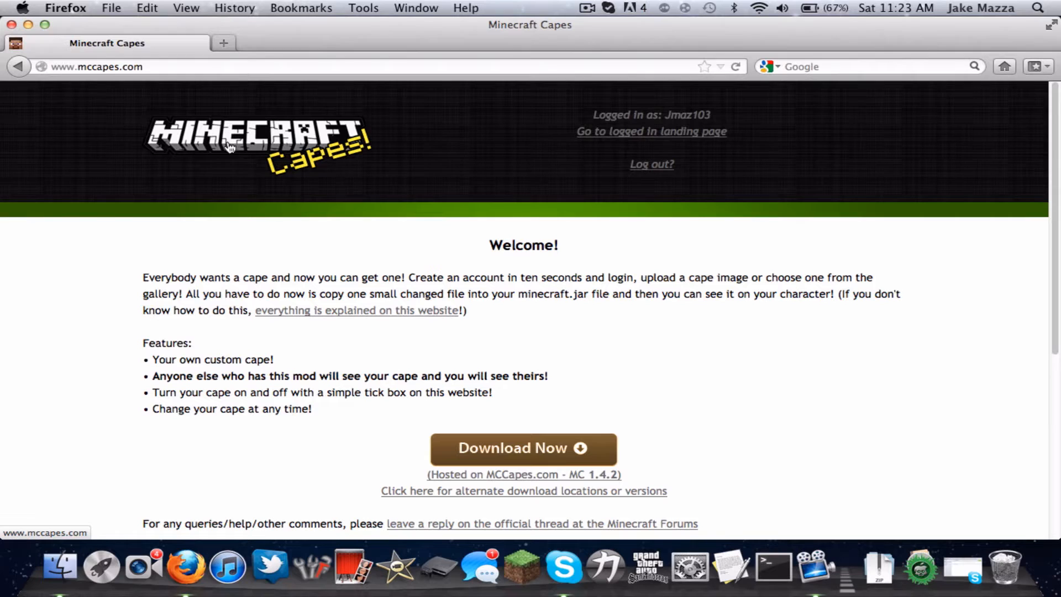
Start the MCCapes mod download from the home page's Download Now link
scroll("down", 3)
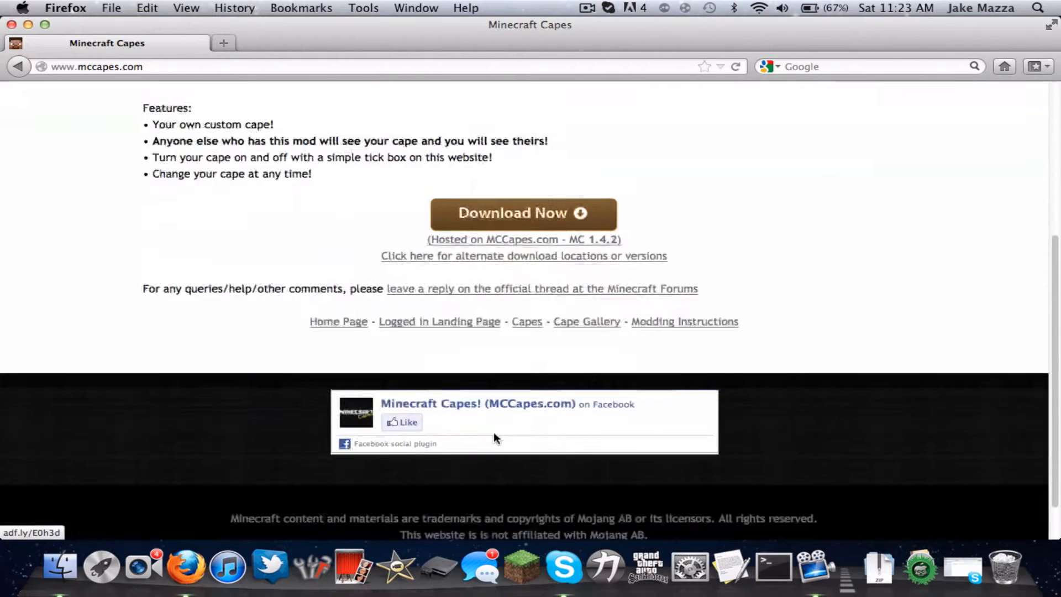
scroll("up", 3)
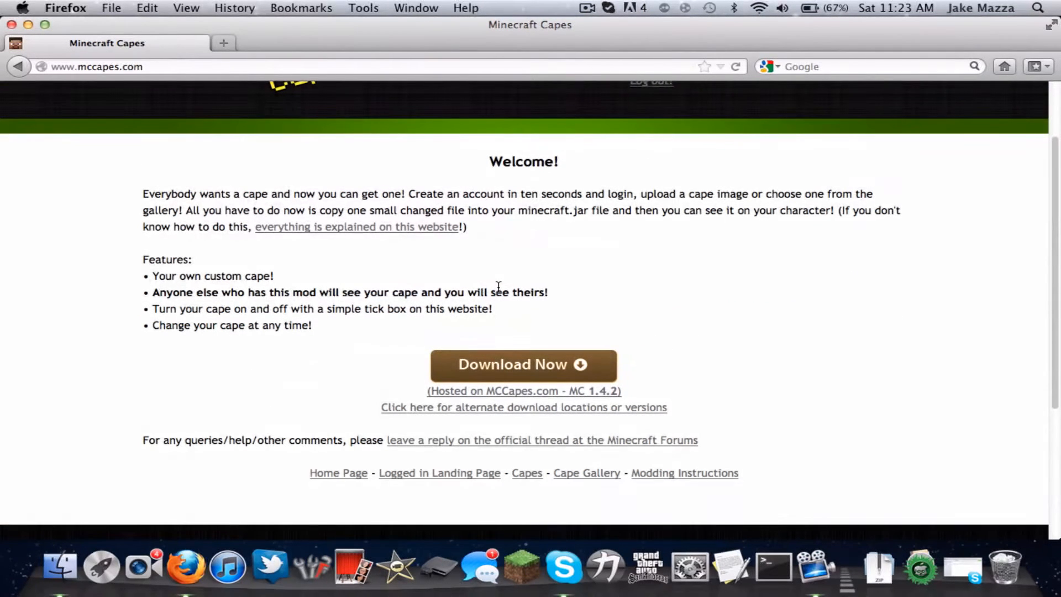
scroll("up", 3)
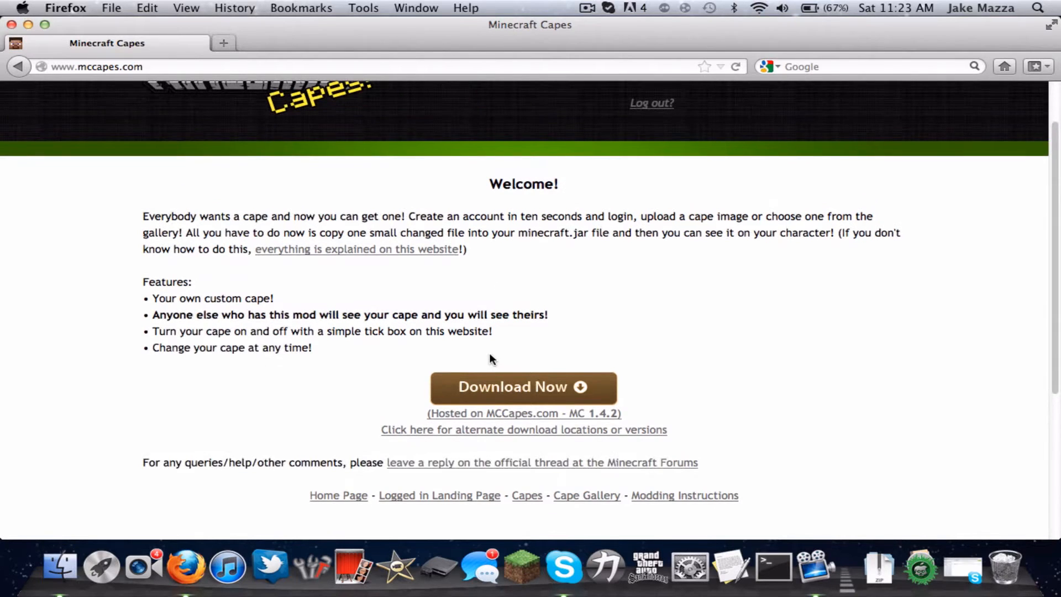
scroll("up", 3)
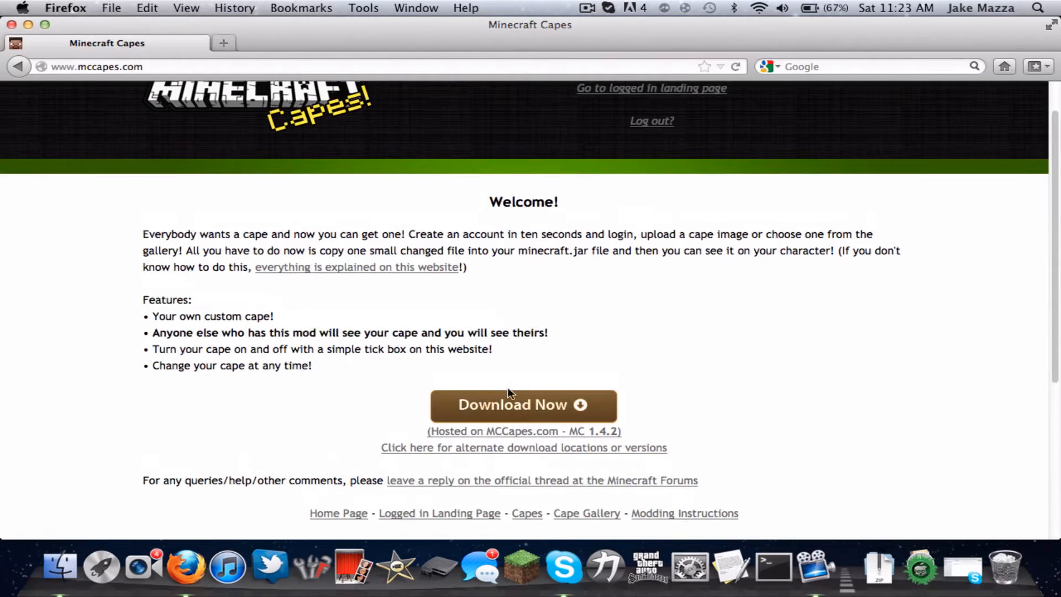
left_click(524, 405)
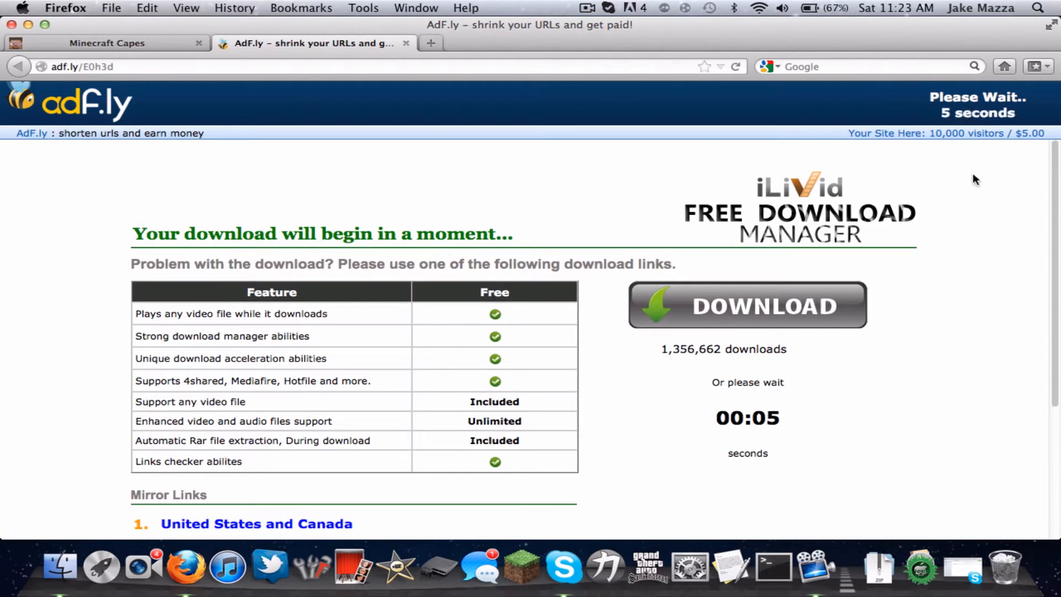
mouse_move(531, 395)
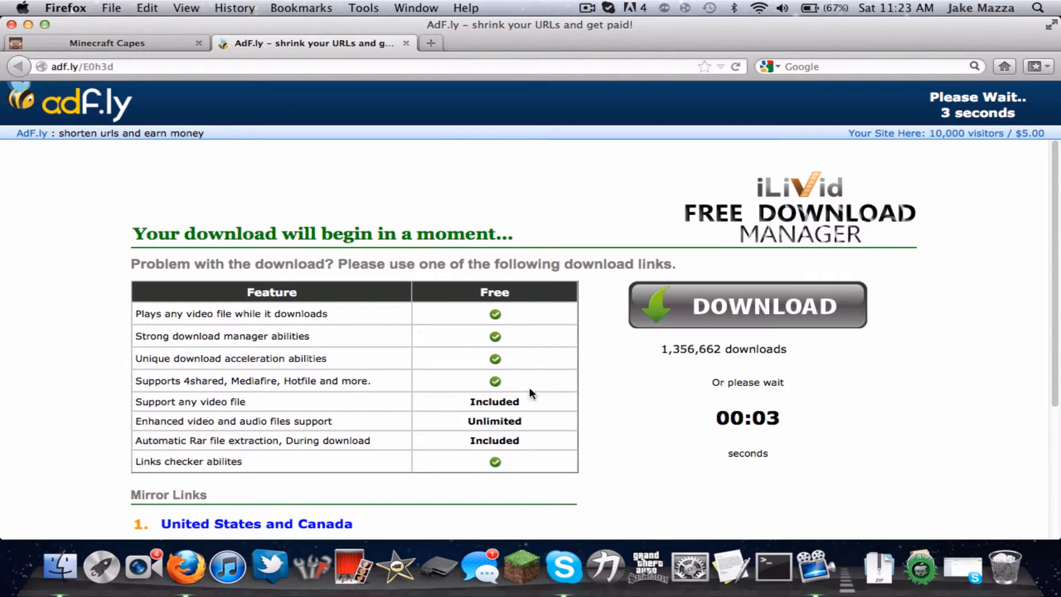
mouse_move(851, 167)
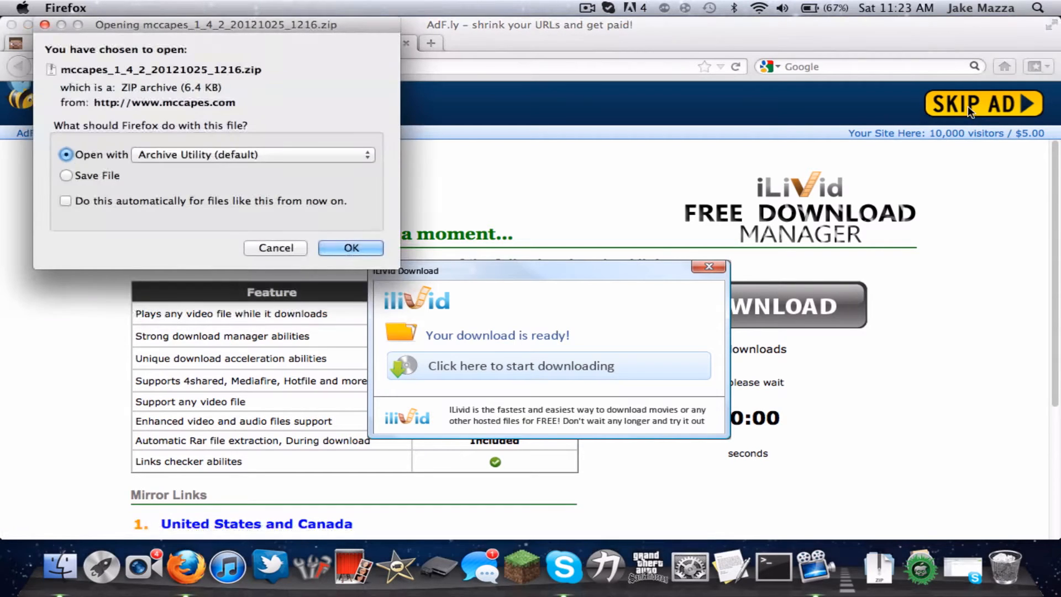
Extract the downloaded mod zip with Archive Utility and view the mccapes folder in Downloads
left_click(350, 248)
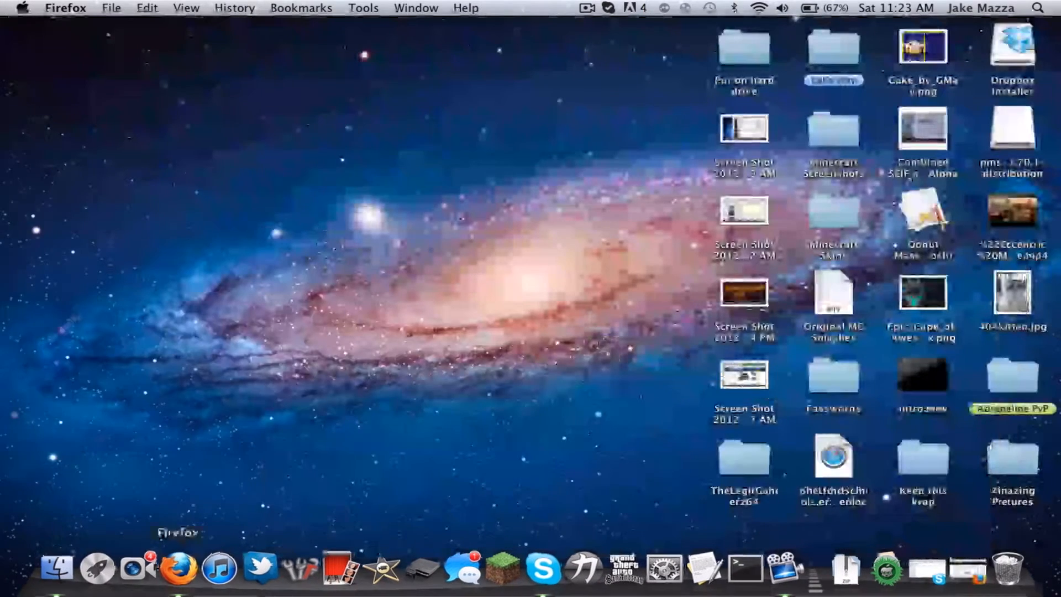
left_click(178, 567)
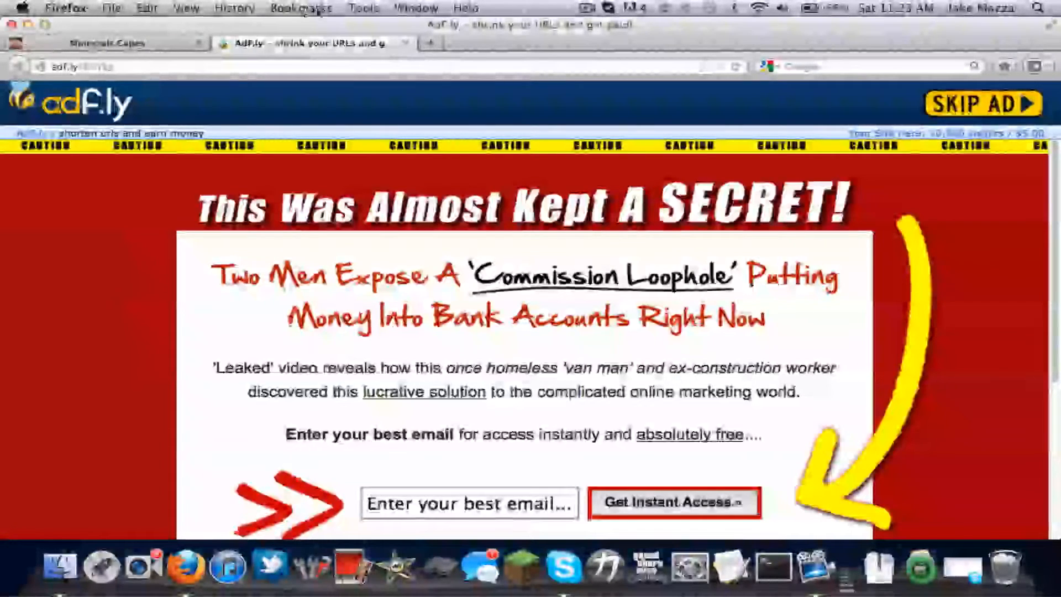
left_click(108, 43)
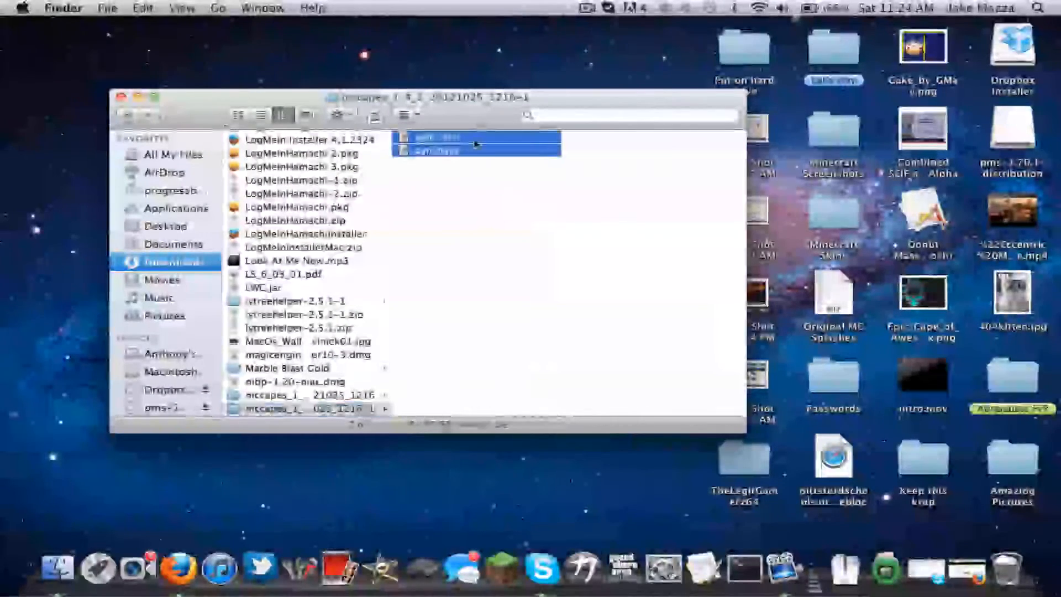
Open a second Finder window and navigate through Library and Application Support to Minecraft's bin folder
left_click(308, 394)
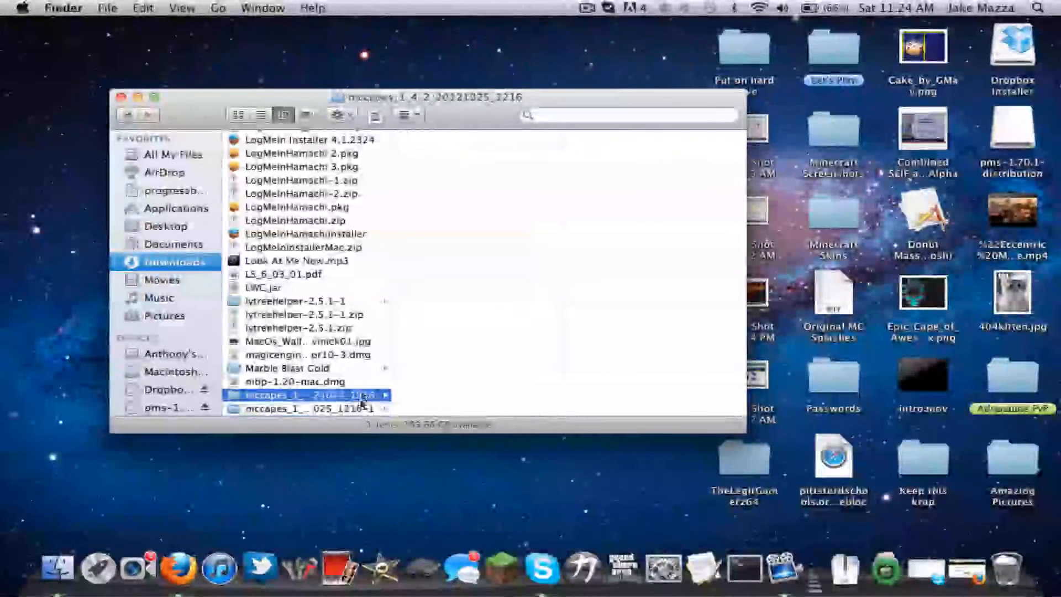
left_click(107, 7)
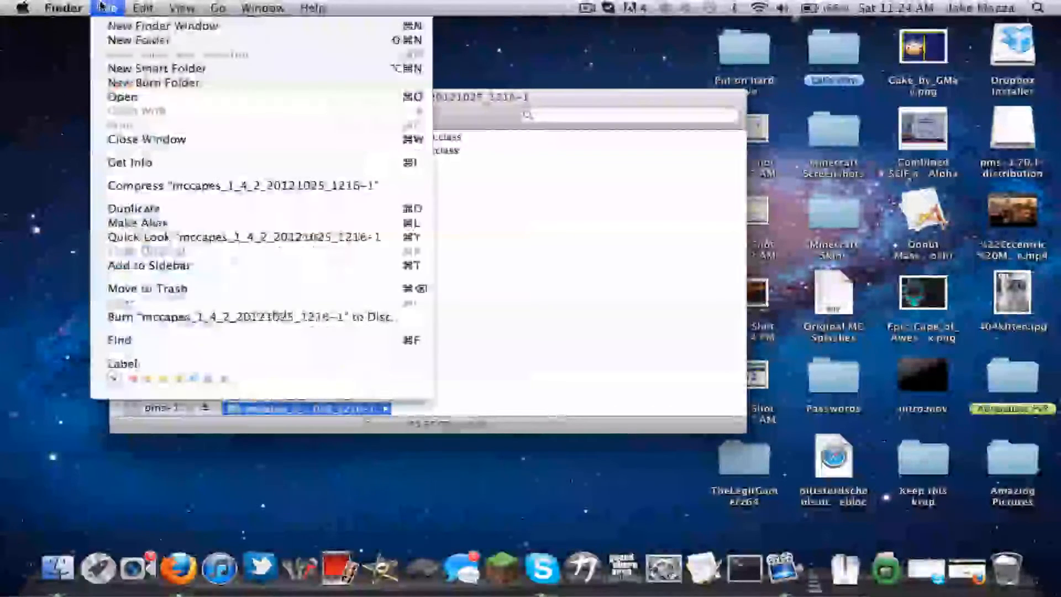
left_click(64, 7)
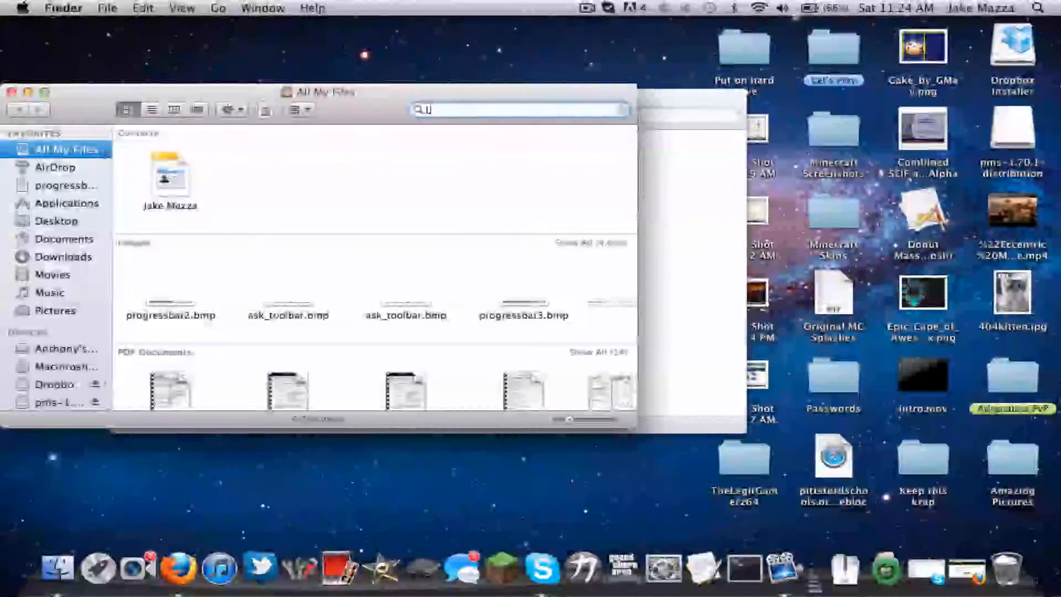
type("Libr")
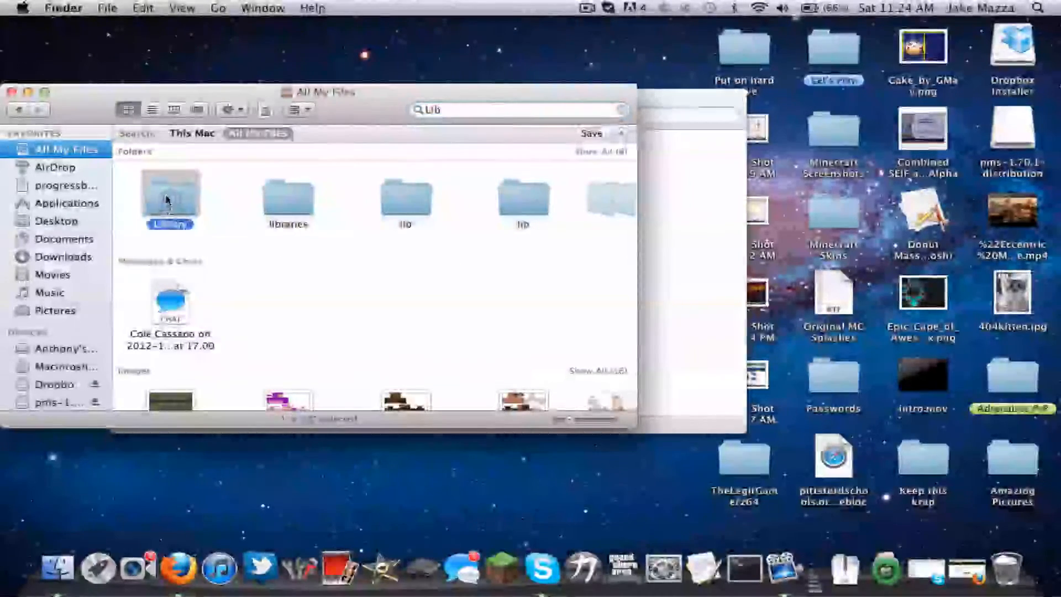
double_click(170, 196)
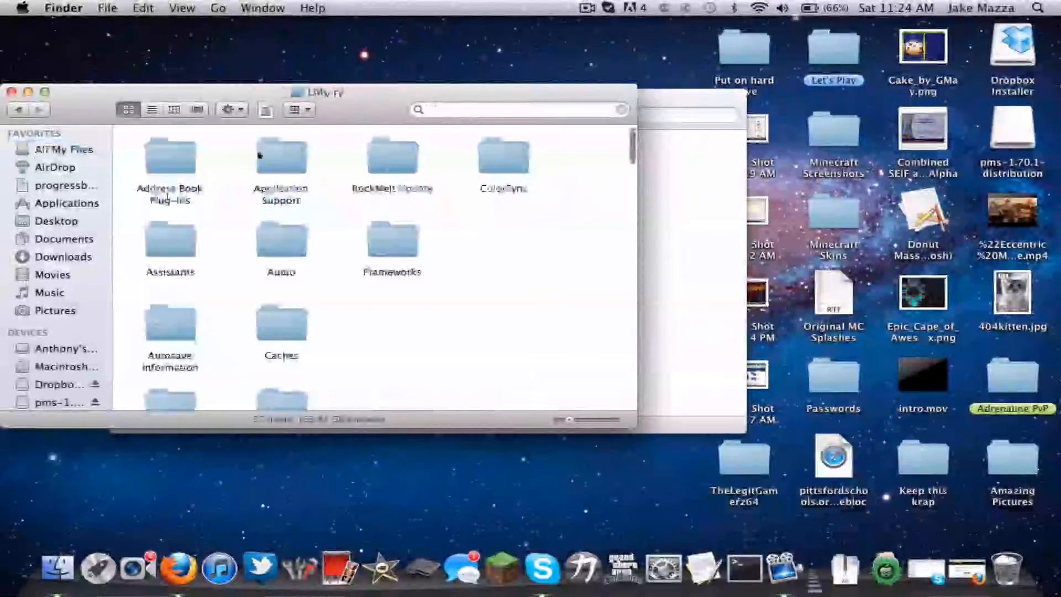
double_click(281, 154)
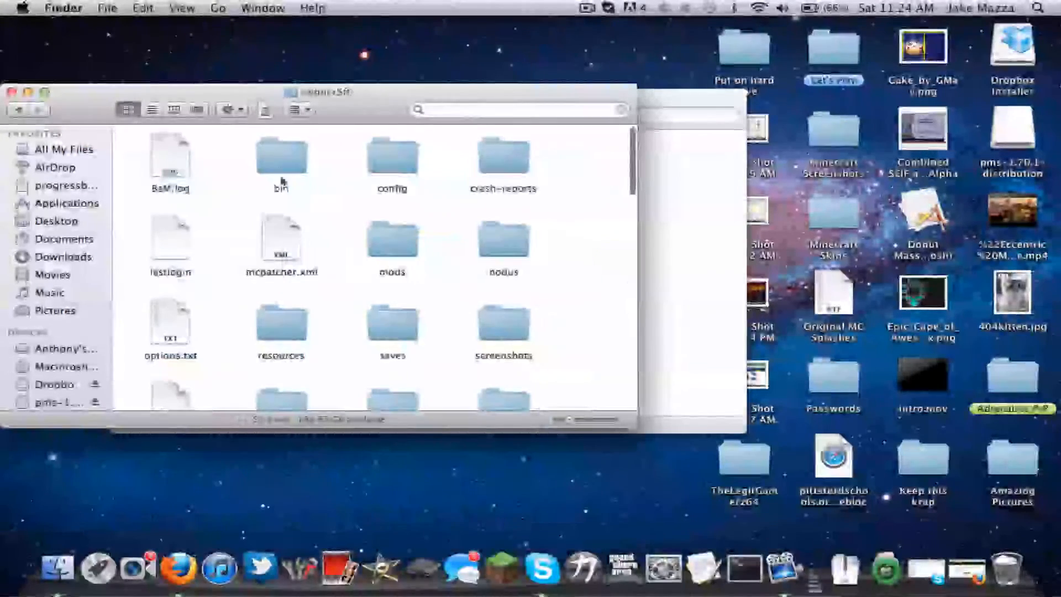
double_click(280, 156)
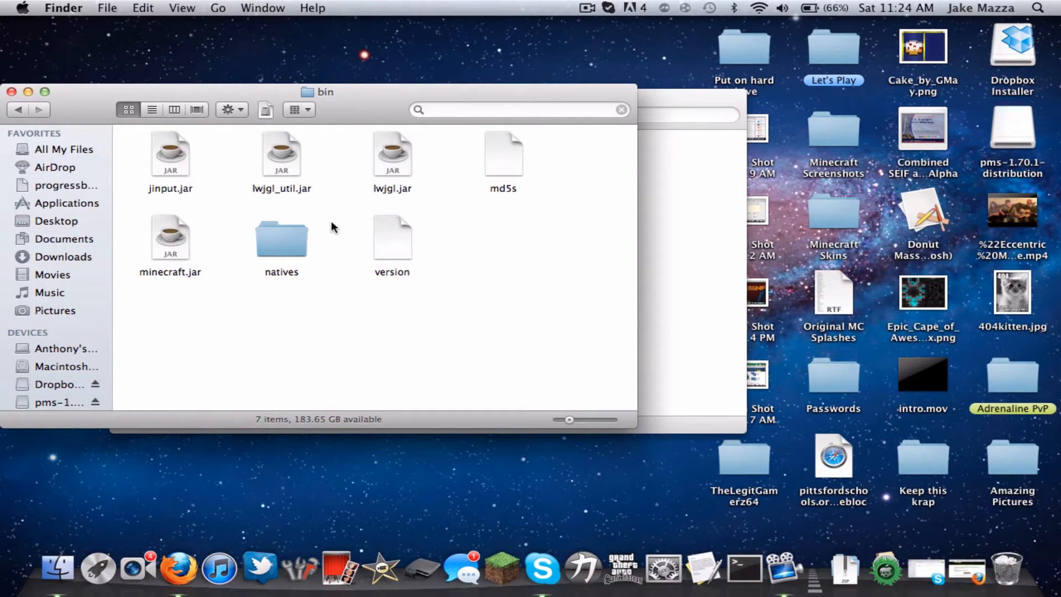
mouse_move(255, 239)
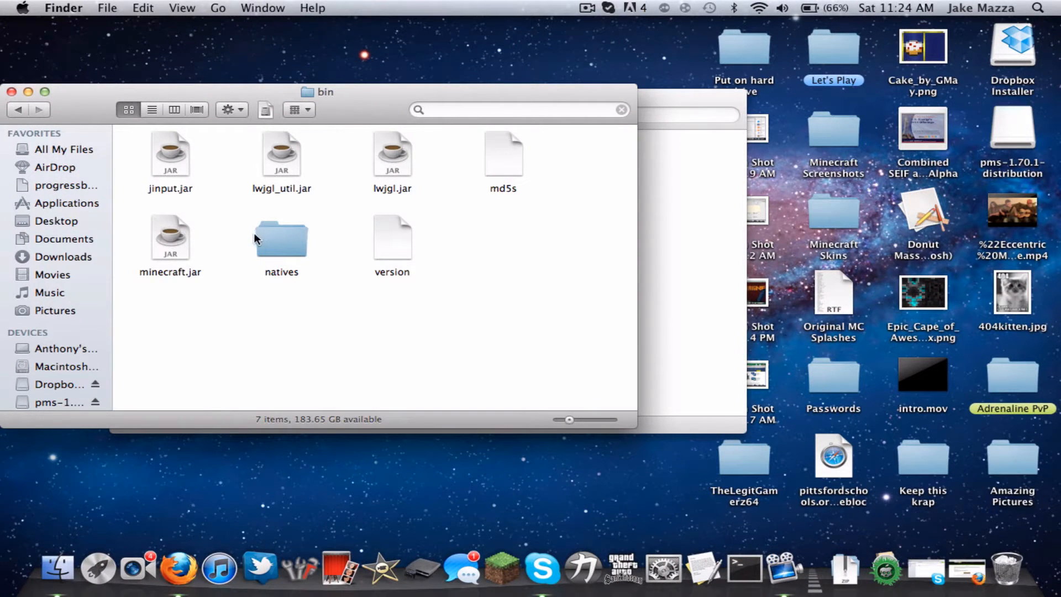
mouse_move(158, 232)
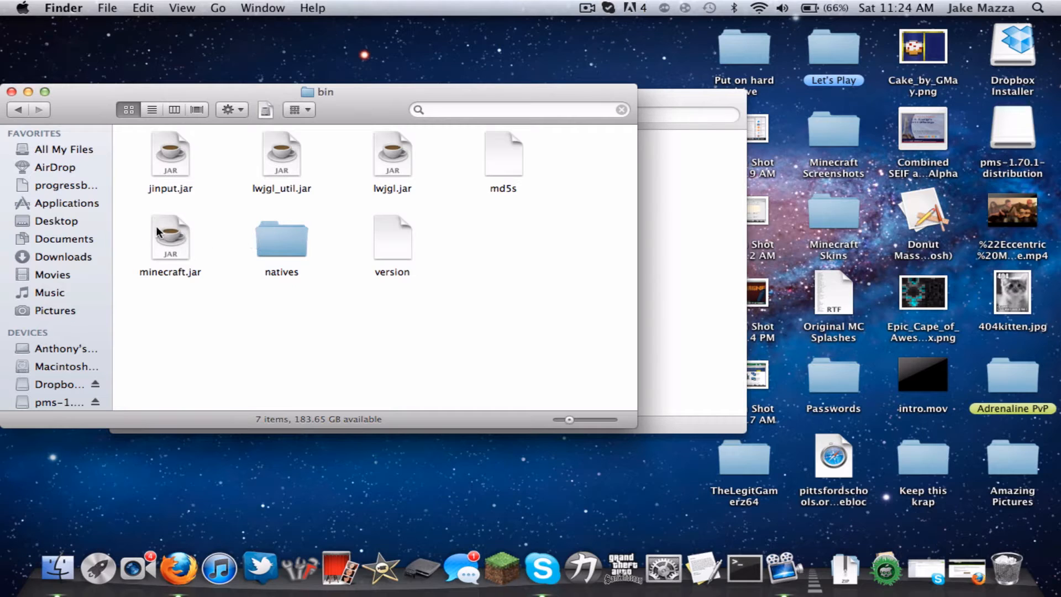
Rename minecraft.jar to 'Minecraft 1.4.2 (Original)' as a backup of the original game file
left_click(170, 237)
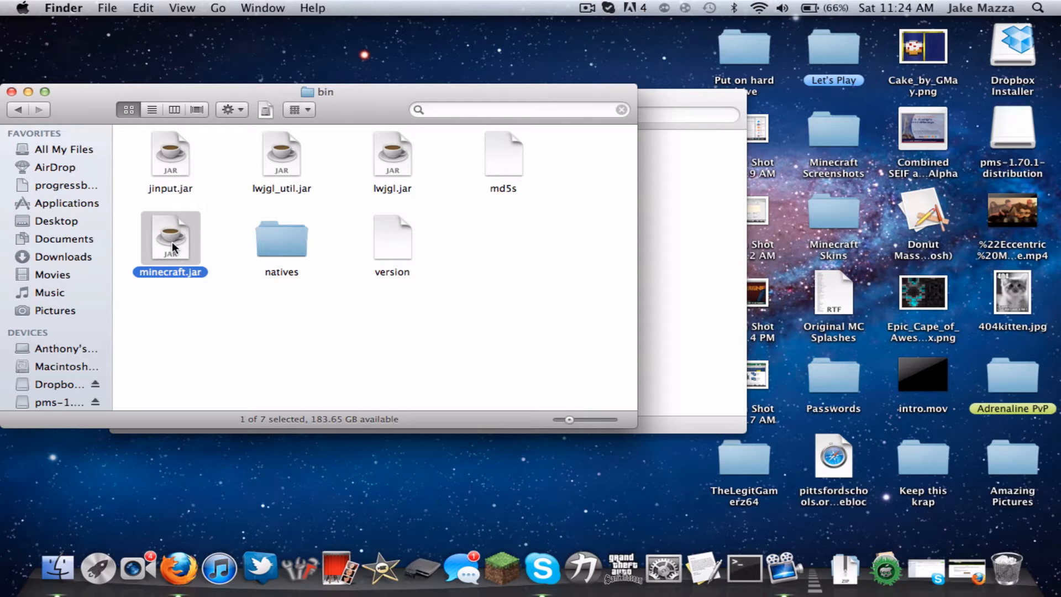
left_click(171, 271)
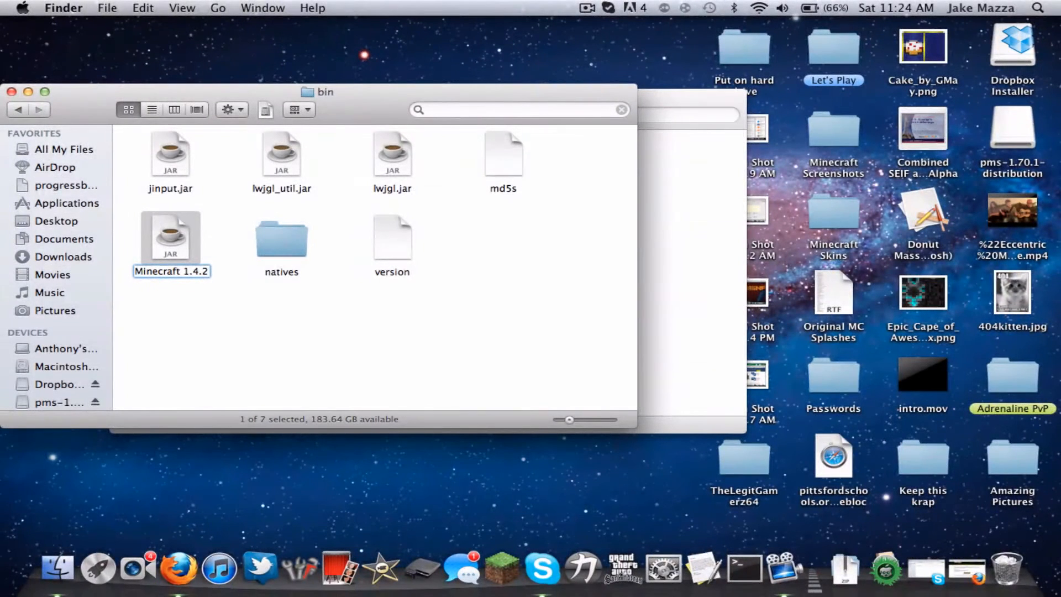
type("(Original")
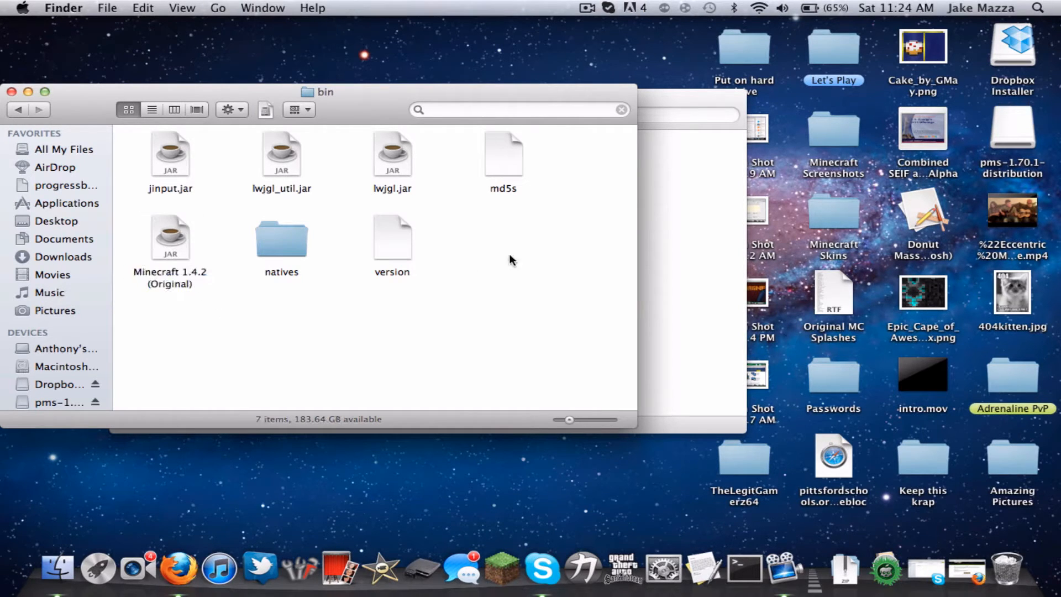
left_click(170, 237)
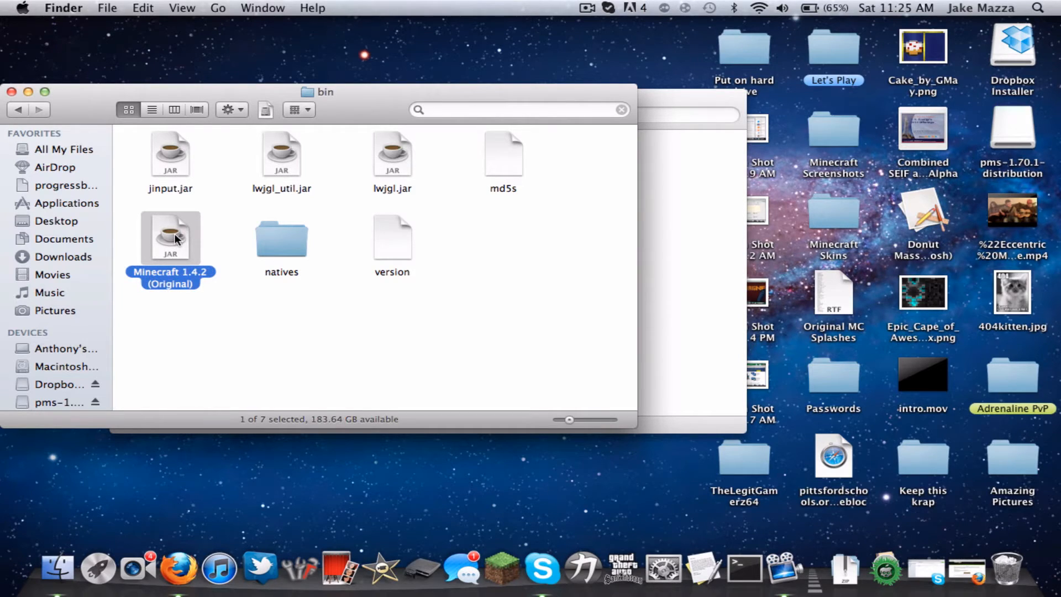
right_click(171, 237)
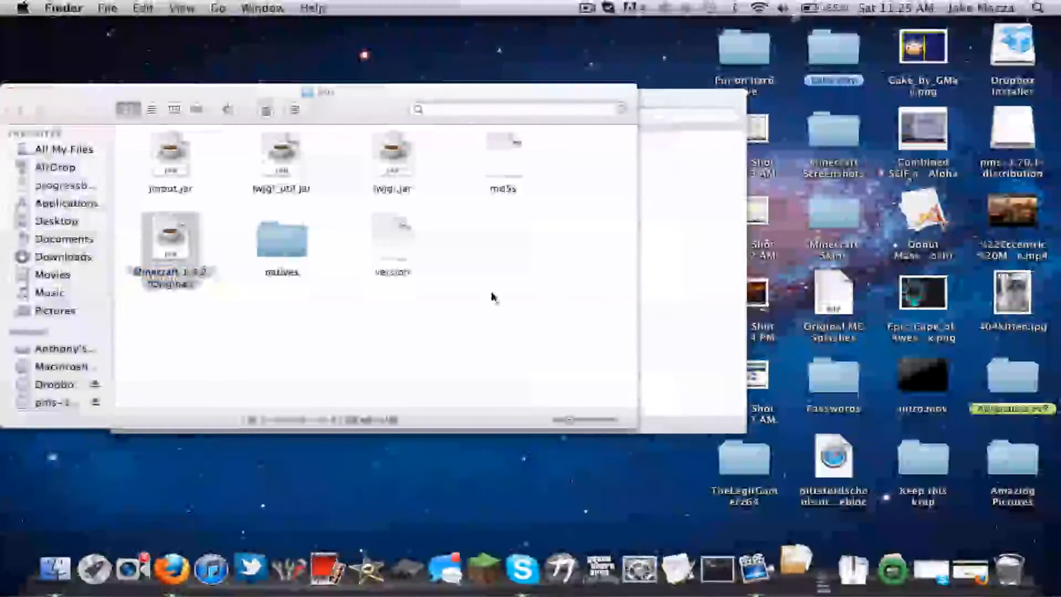
Unpack the original jar into a folder named minecraft.jar and overwrite its classes with the mod's files
double_click(169, 240)
type("mine")
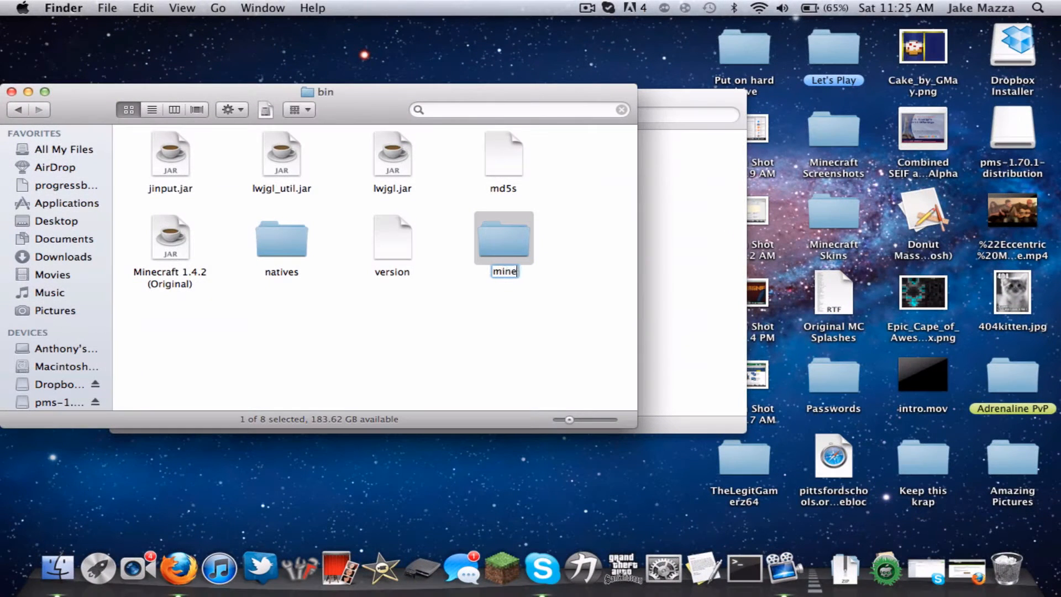
type("craft")
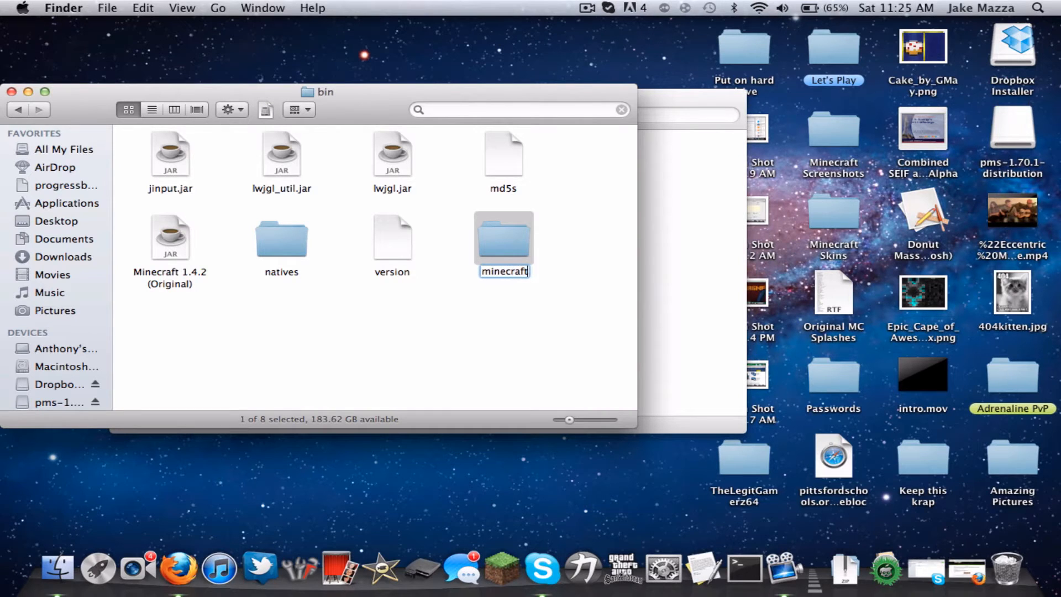
key("Return")
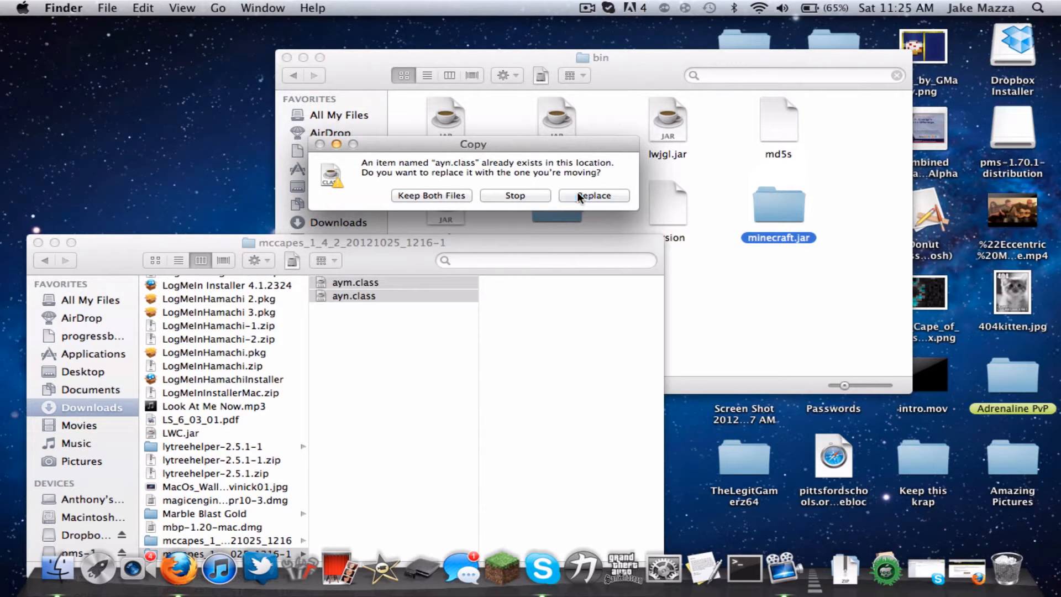
left_click(593, 196)
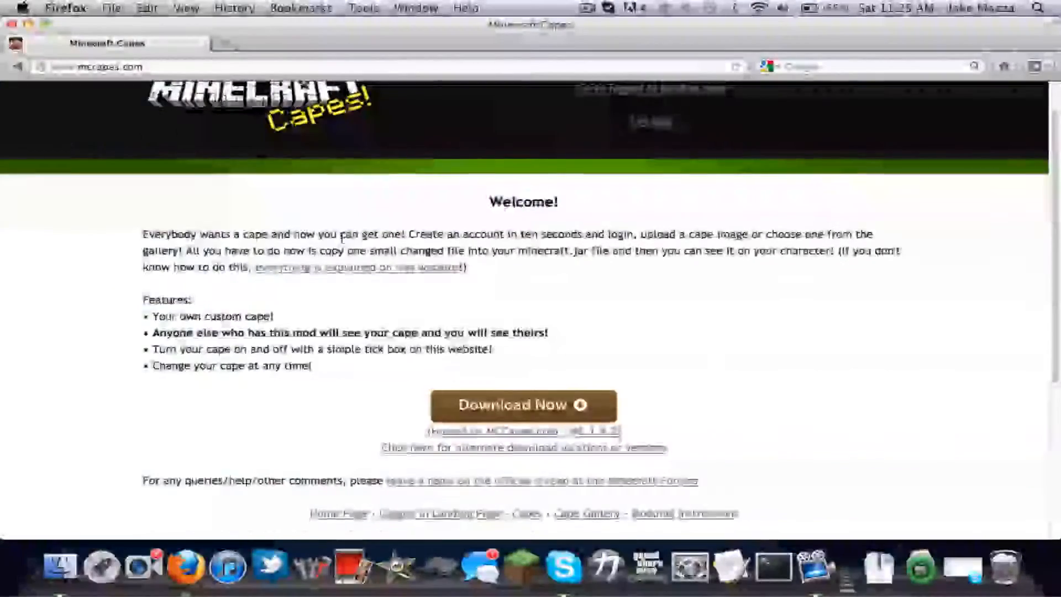
Browse the Cape Gallery's capes, such as MineCon, Mouse and One Million
scroll("down", 3)
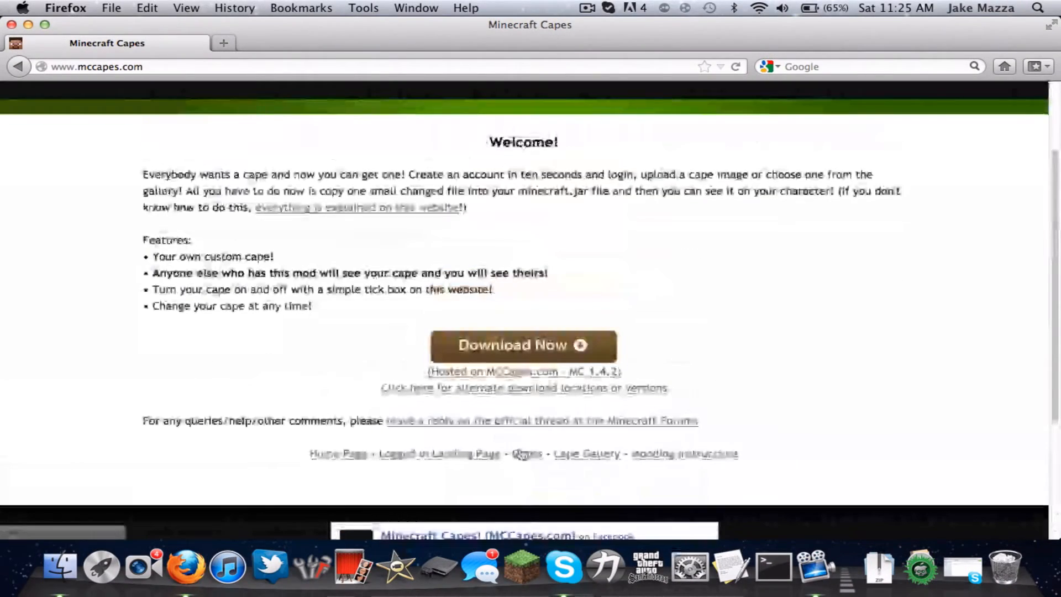
left_click(587, 454)
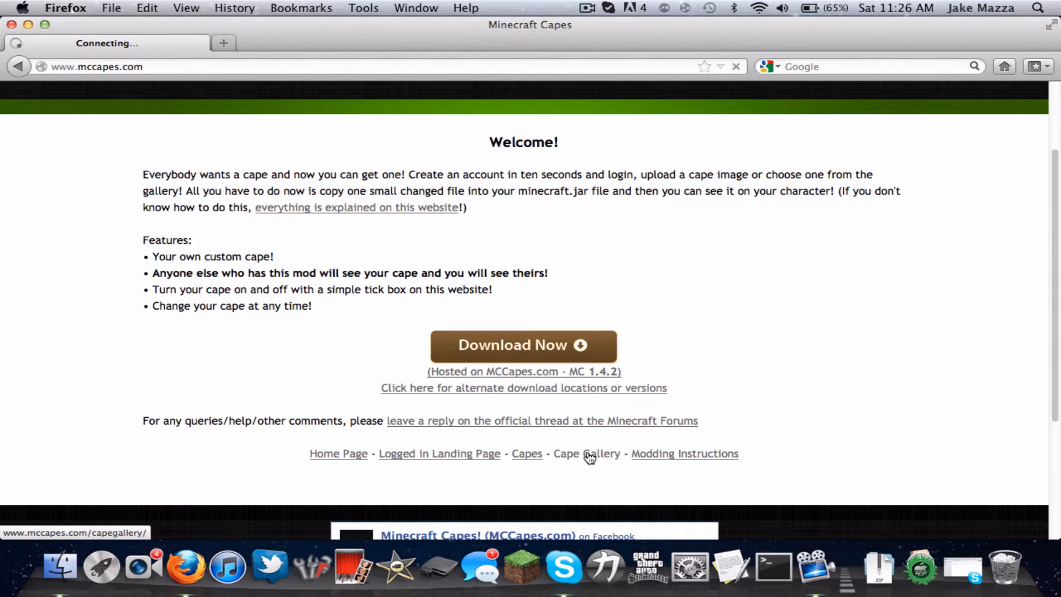
mouse_move(586, 362)
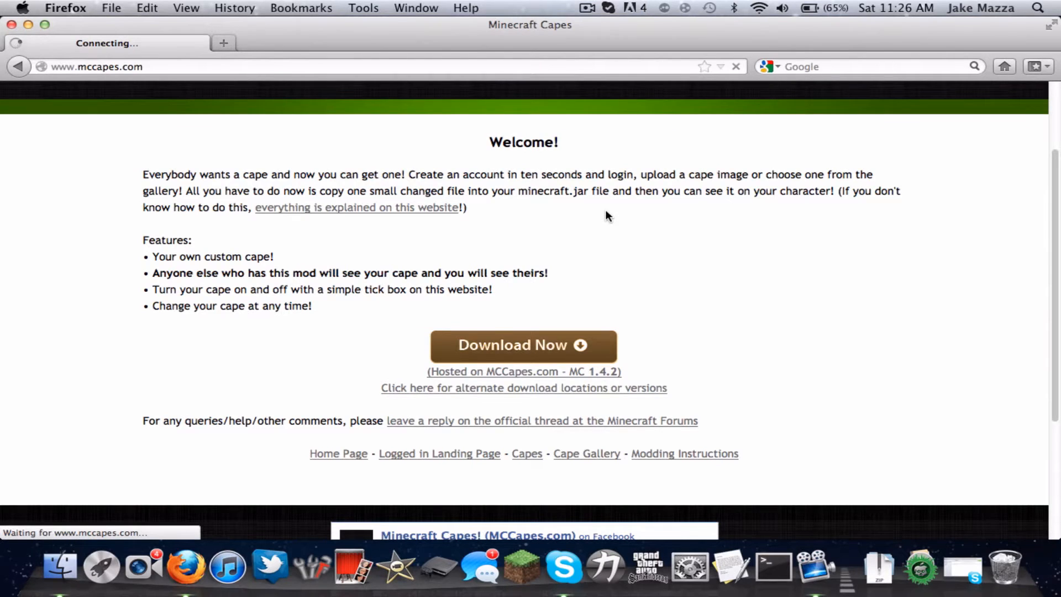
mouse_move(688, 81)
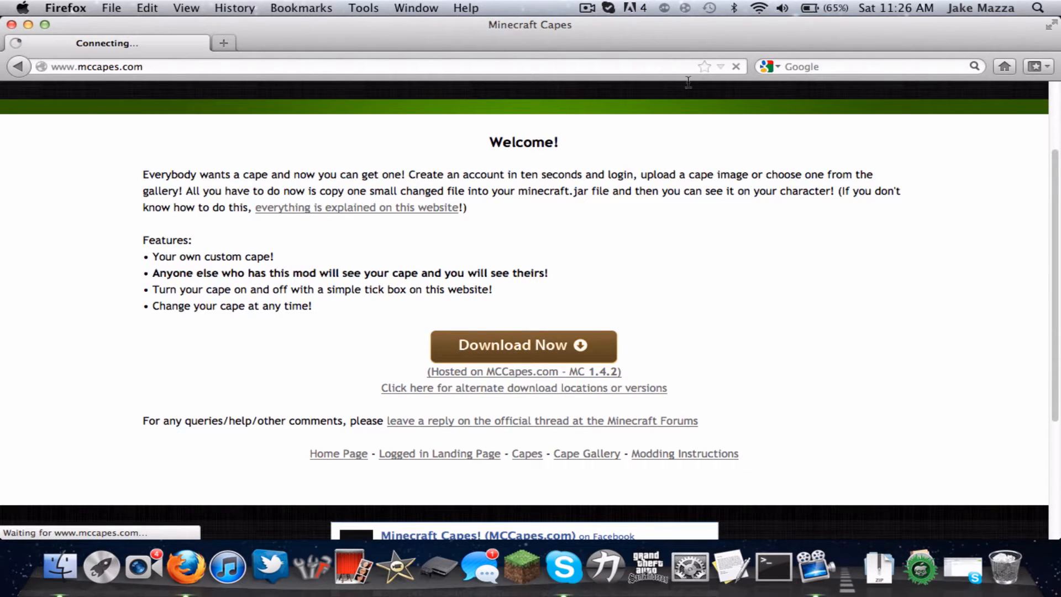
left_click(586, 7)
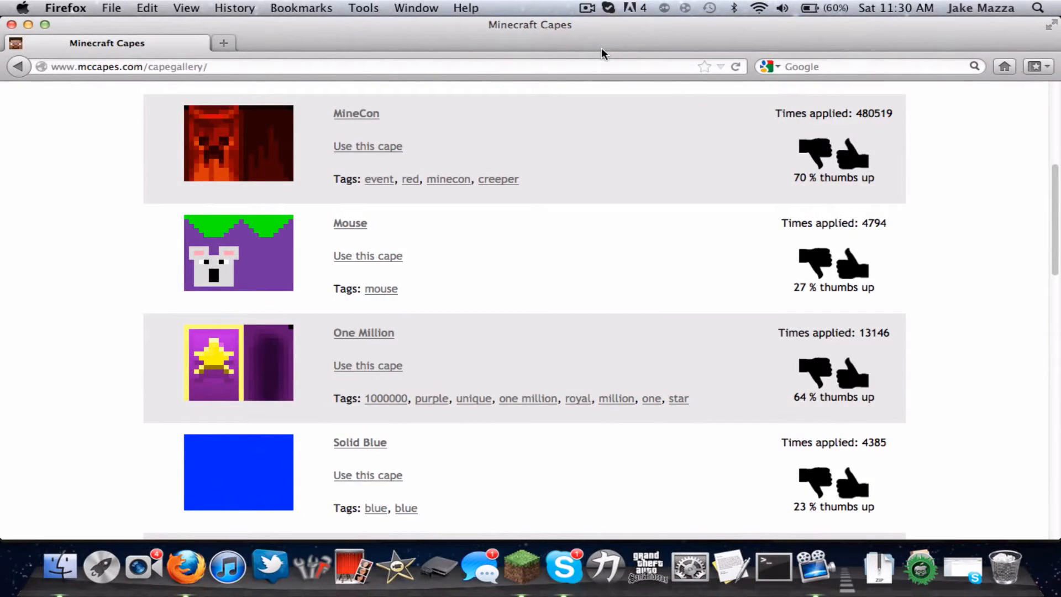
mouse_move(540, 162)
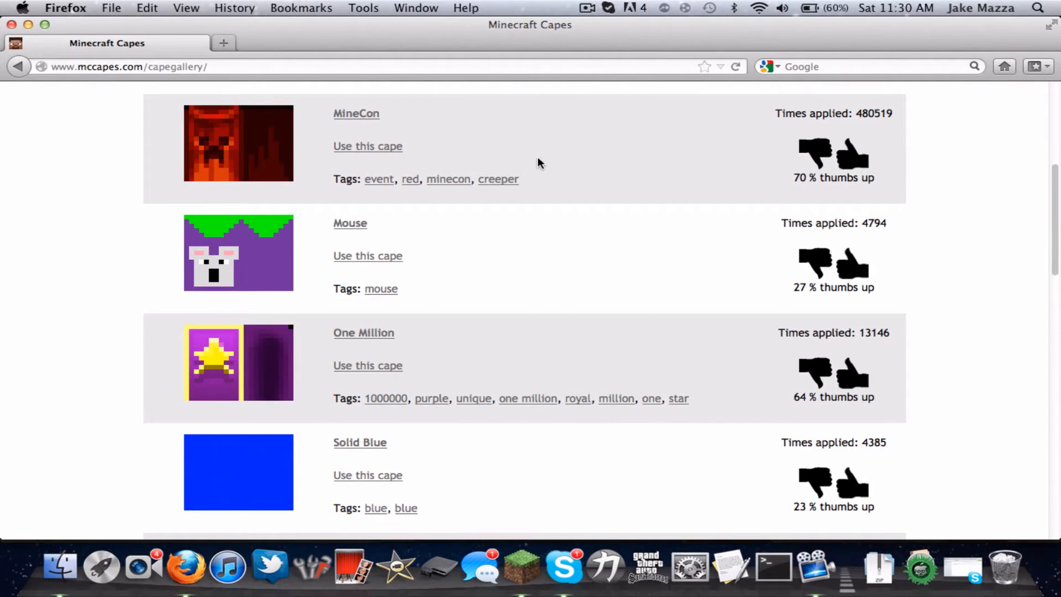
scroll("up", 3)
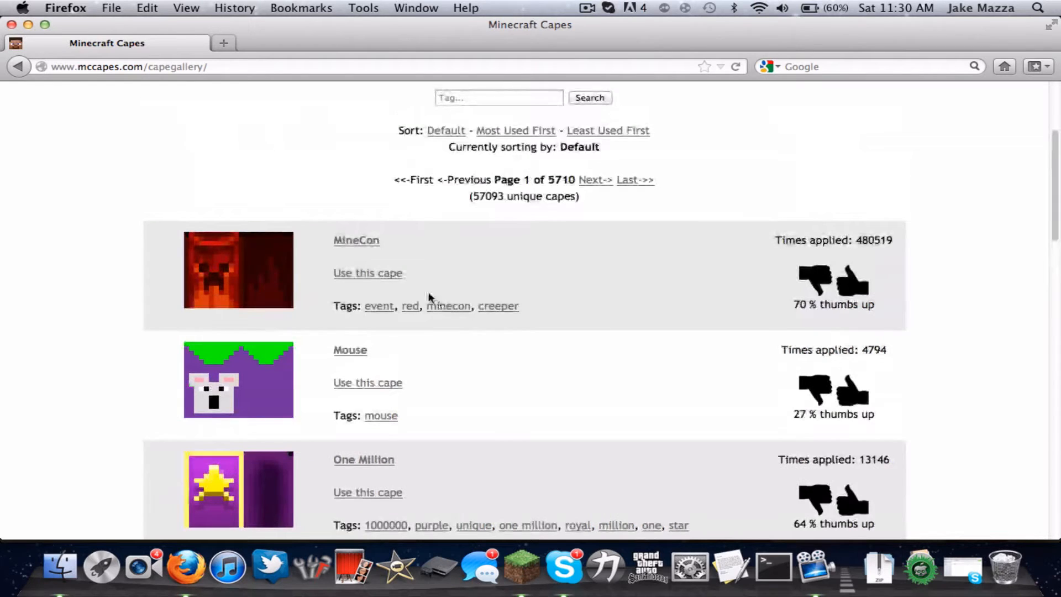
scroll("down", 3)
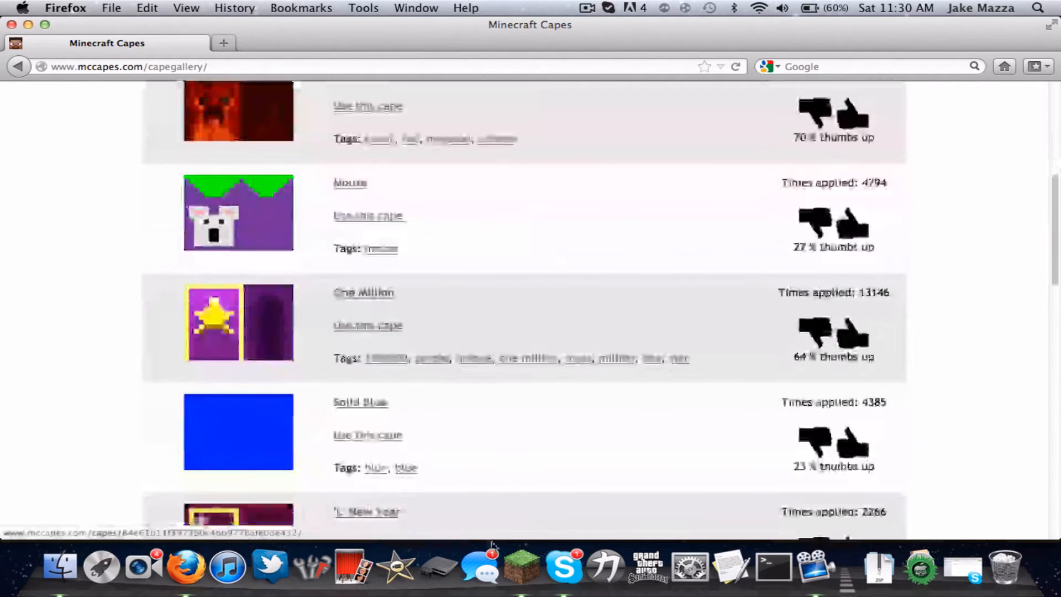
left_click(522, 565)
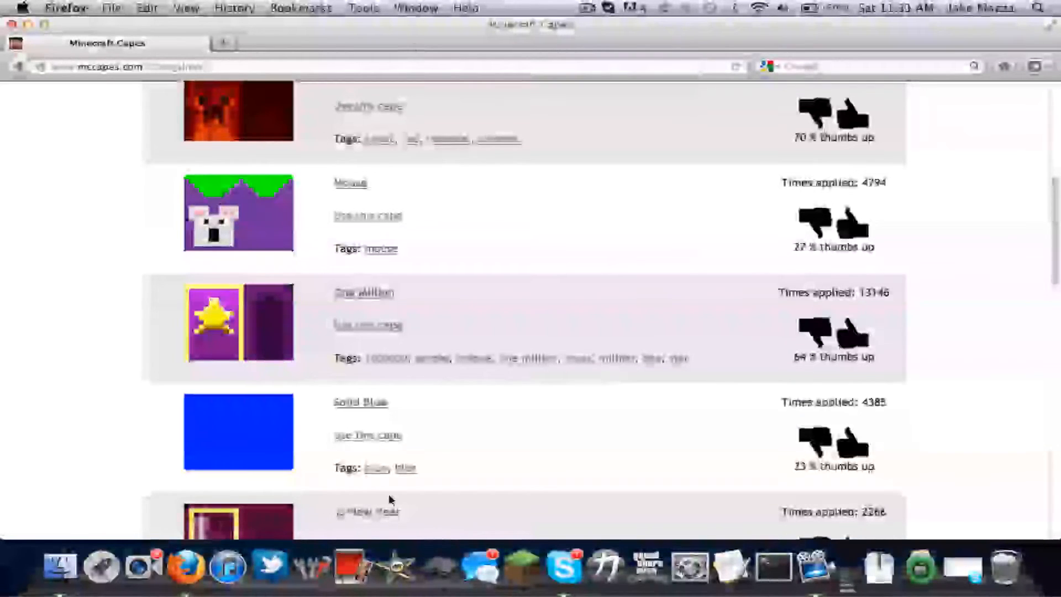
scroll("down", 3)
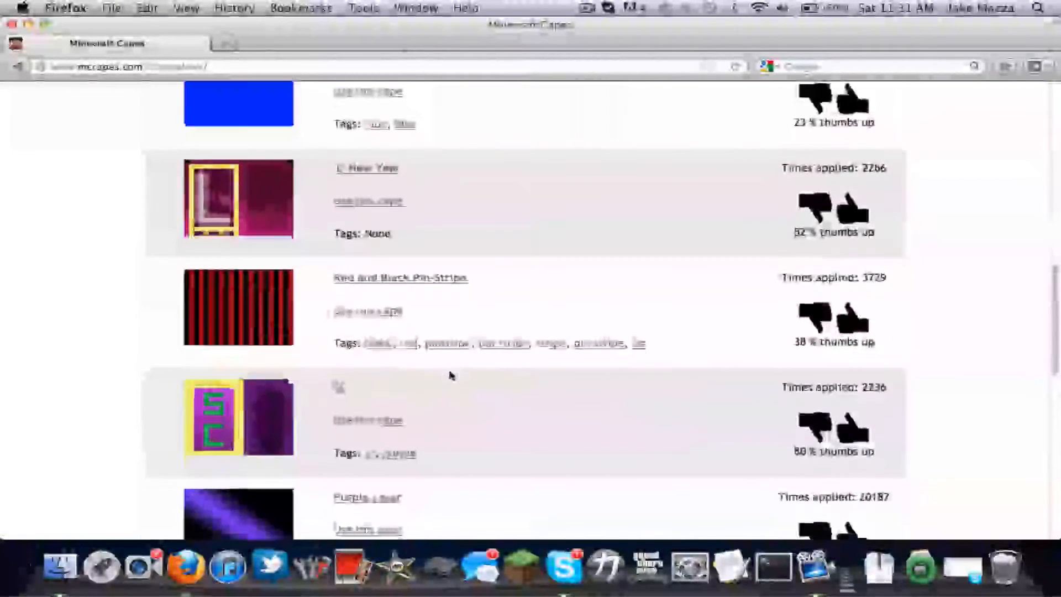
scroll("up", 3)
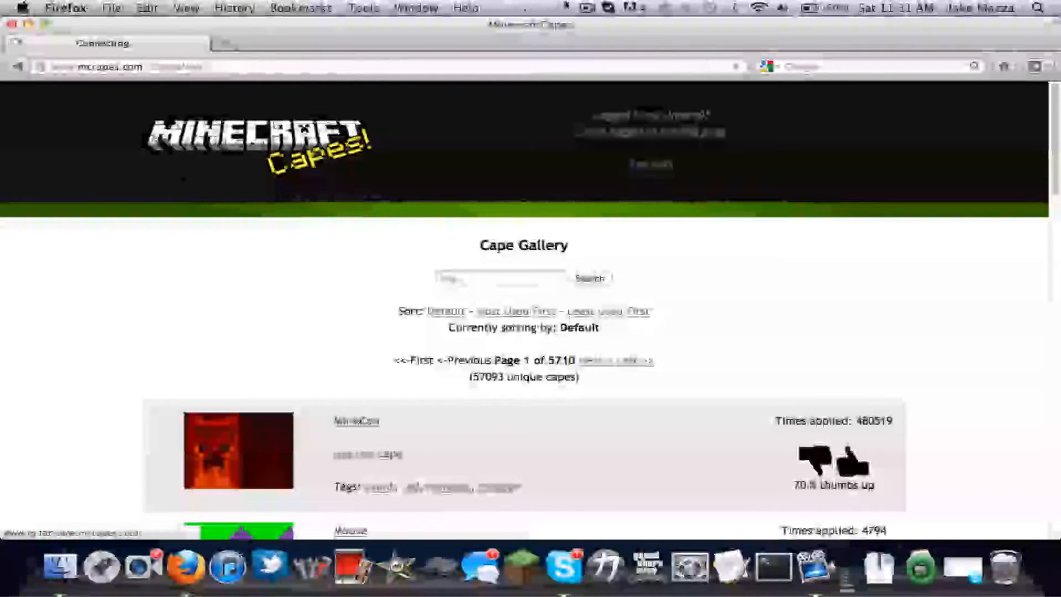
Choose the MineCon cape and save it with Cape enabled ticked
left_click(356, 420)
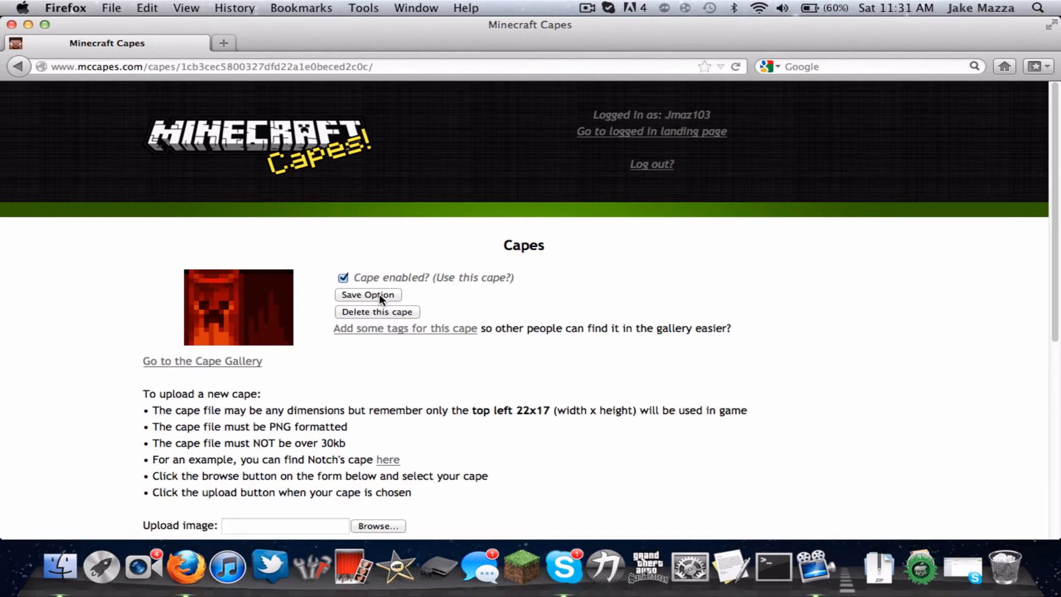
left_click(368, 294)
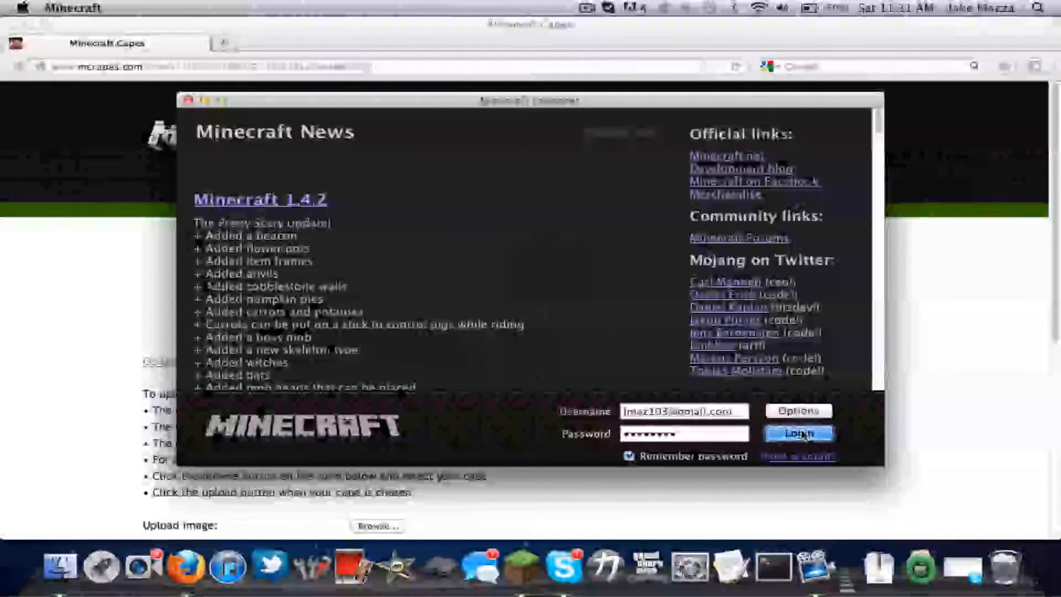
Log in through the Minecraft launcher, maximize the game window and load the Creative world
left_click(799, 434)
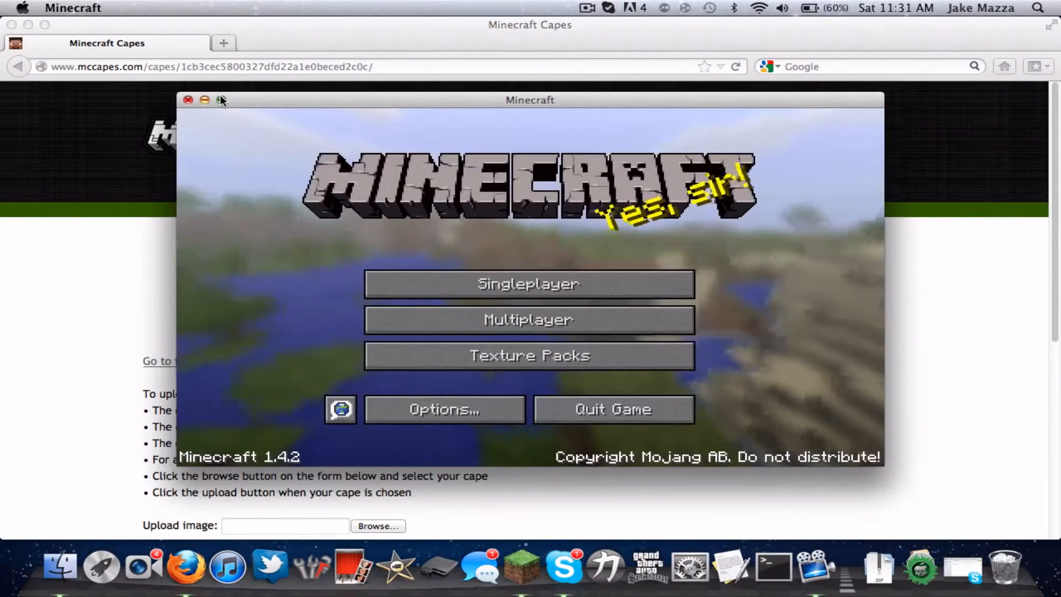
left_click(529, 283)
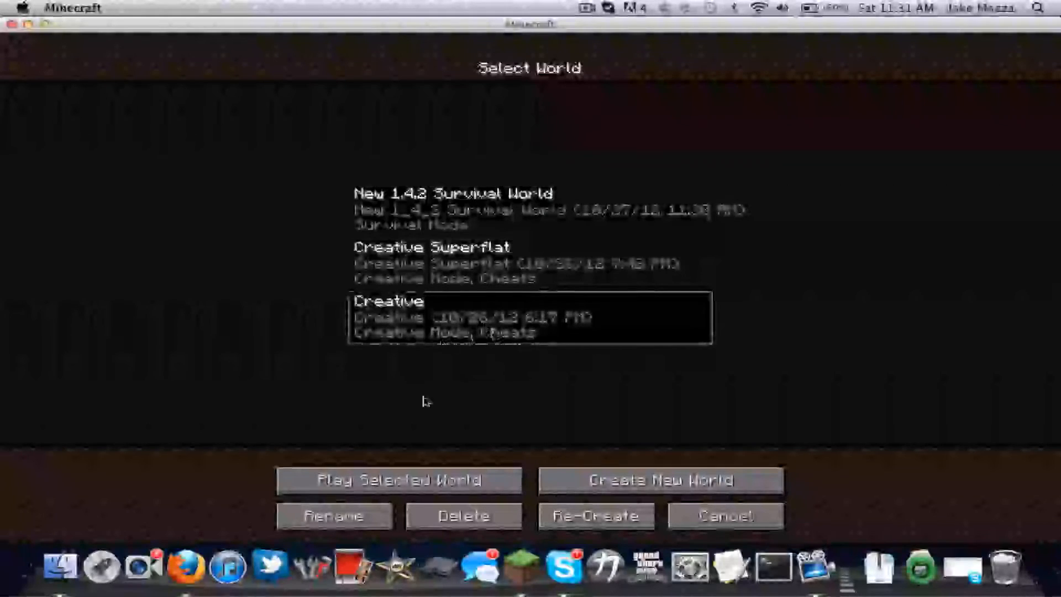
left_click(403, 480)
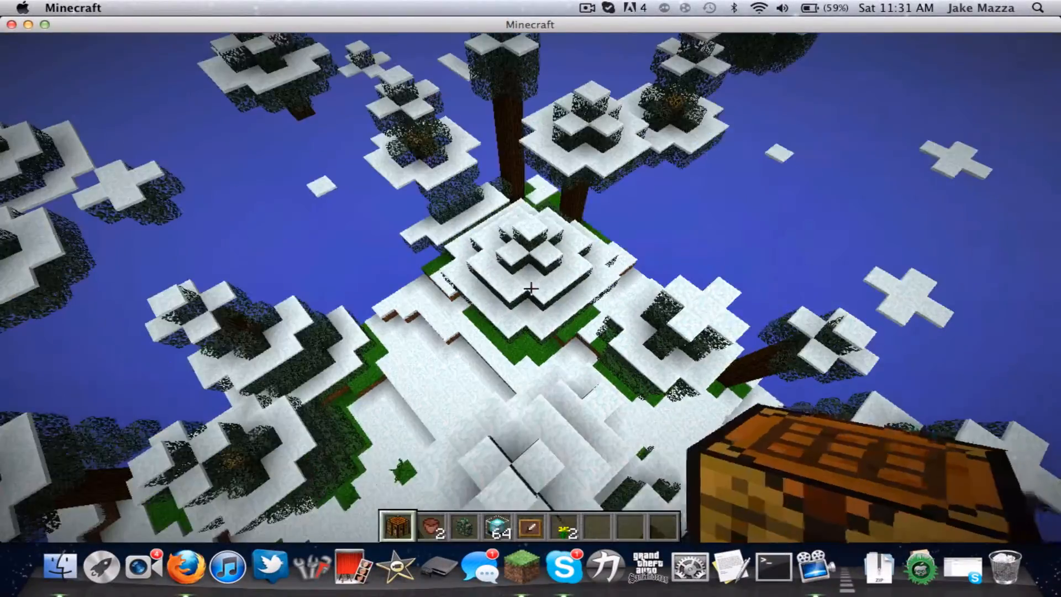
mouse_move(531, 288)
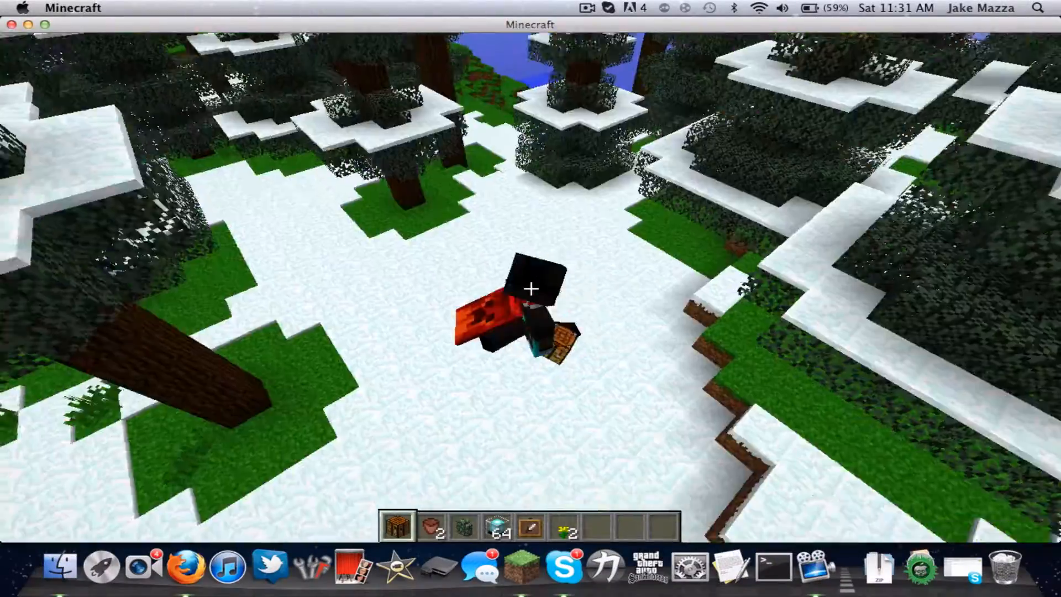
mouse_move(531, 298)
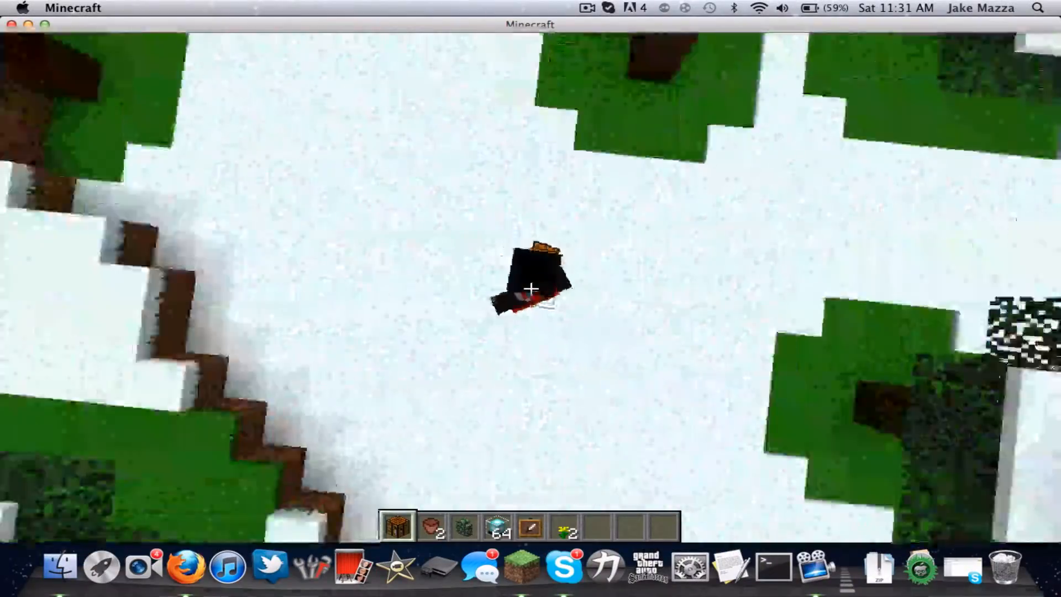
mouse_move(531, 291)
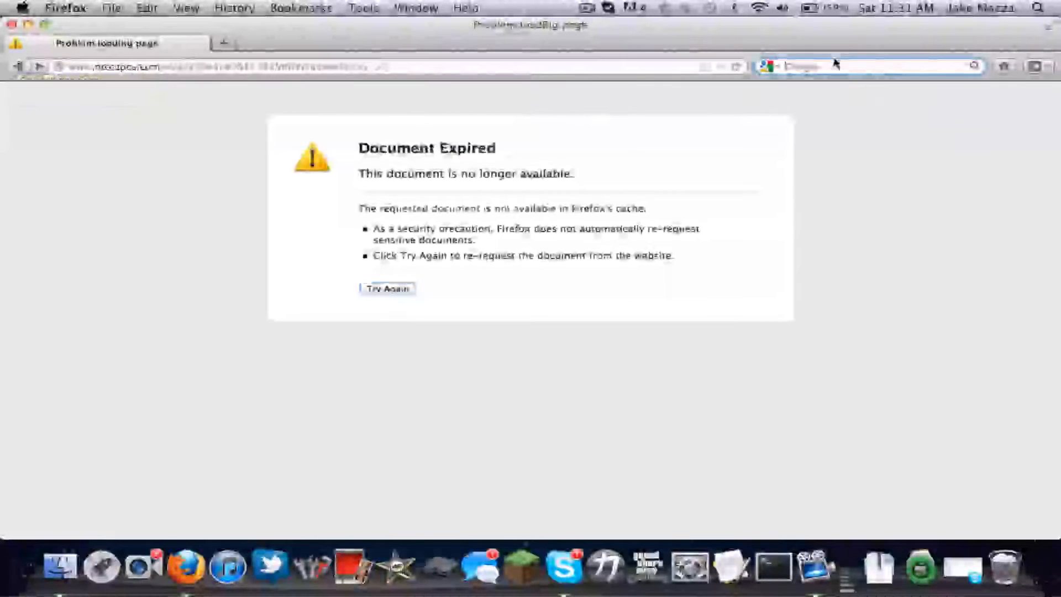
Search for 'mccapes', open the Minecraft Capes result and go to its Capes page
type("mccapes")
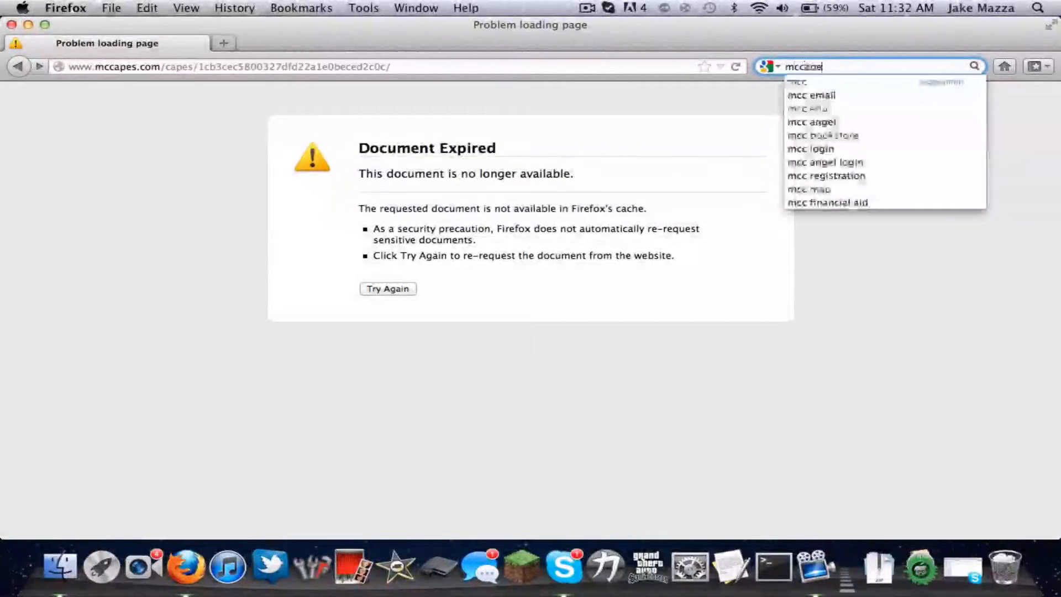
key("Return")
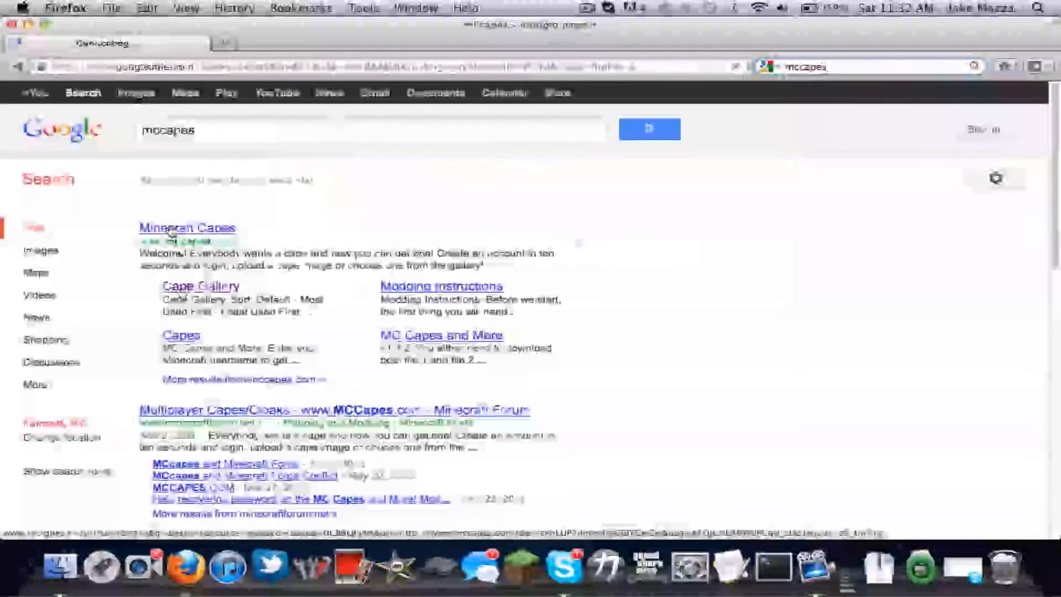
left_click(188, 227)
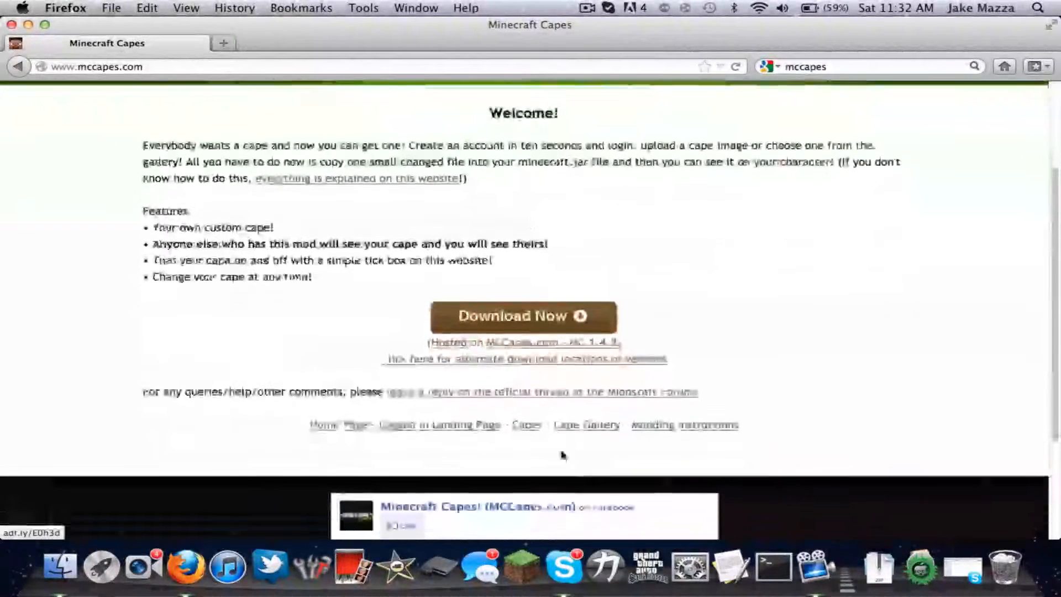
left_click(526, 424)
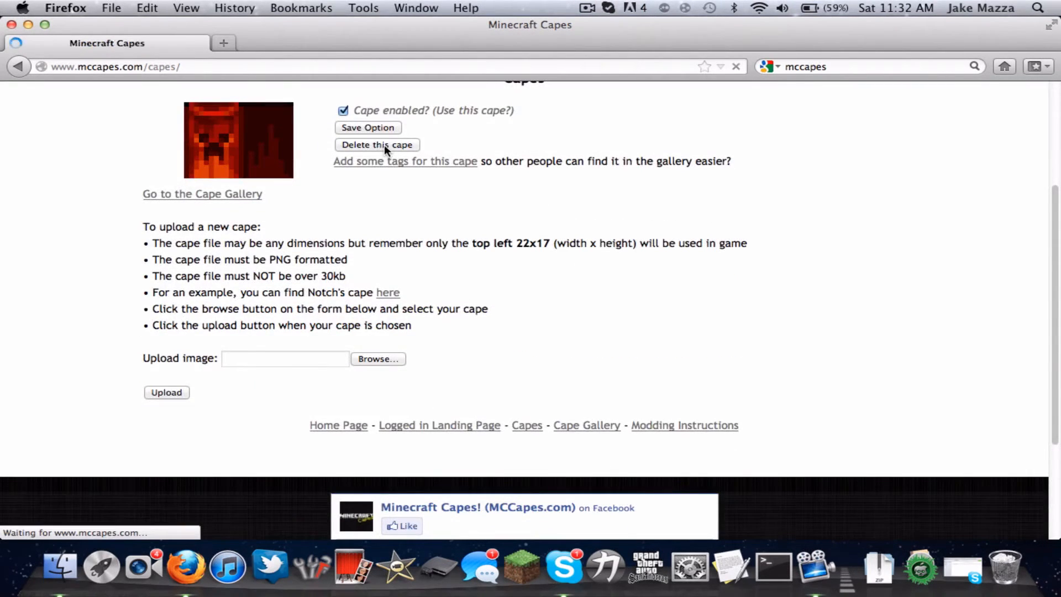
Delete the old creeper cape and select Cake_by_GMay.png from the Desktop for upload
left_click(377, 144)
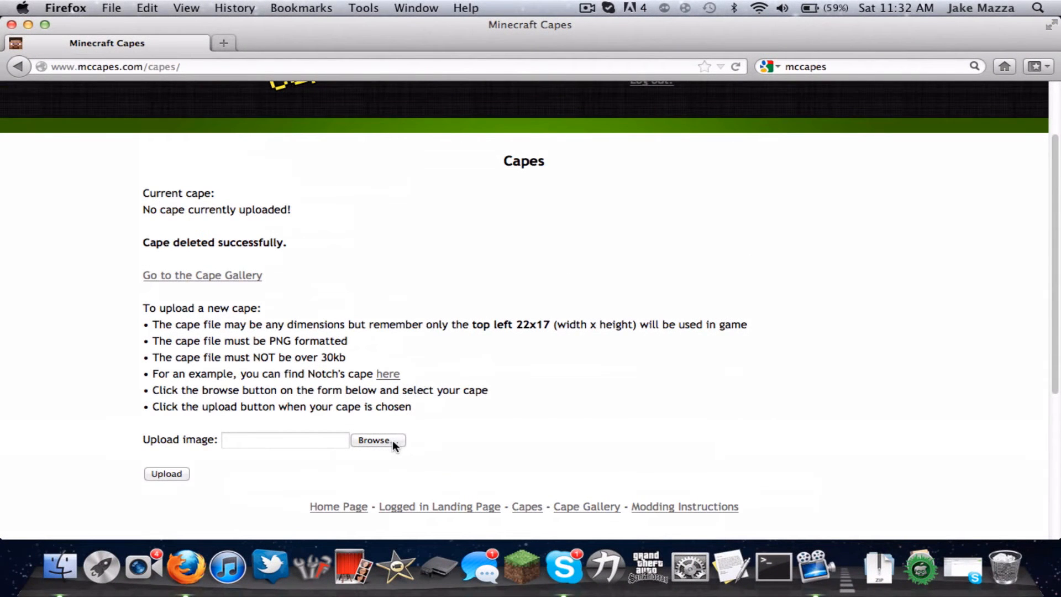
left_click(376, 440)
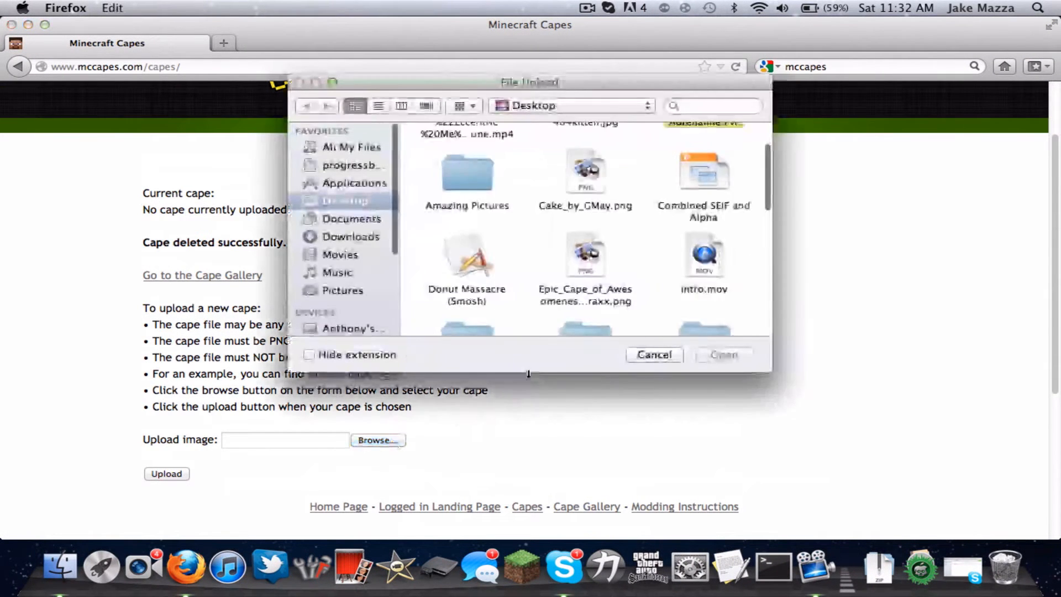
scroll("down", 3)
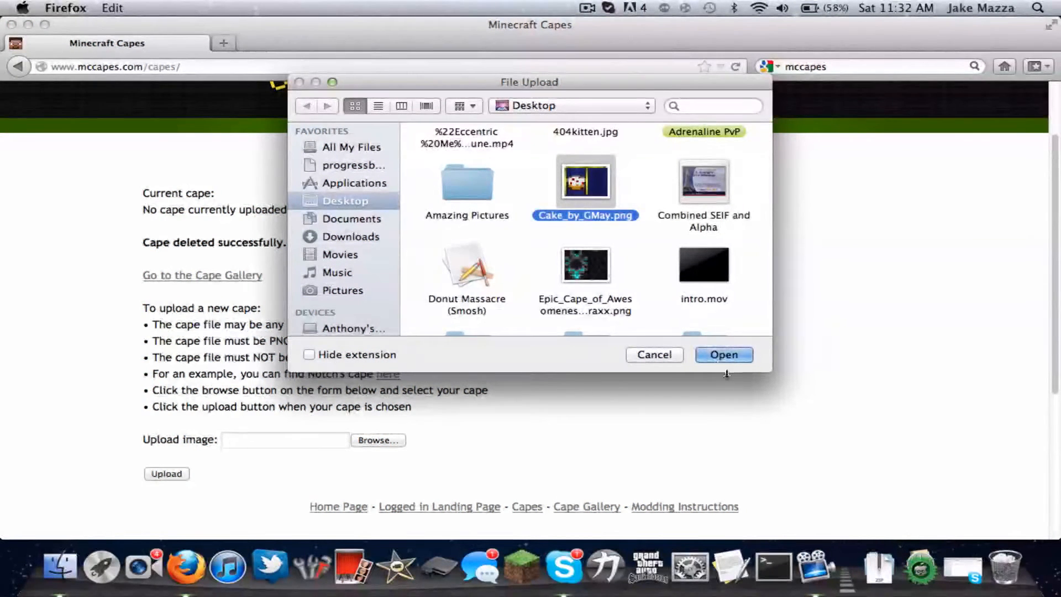
left_click(584, 264)
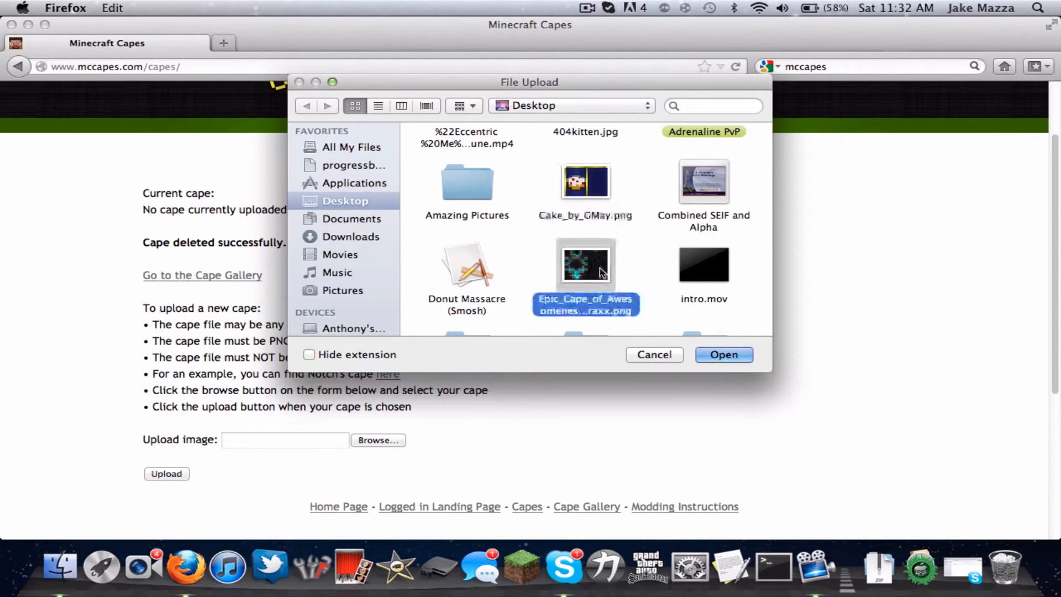
left_click(585, 181)
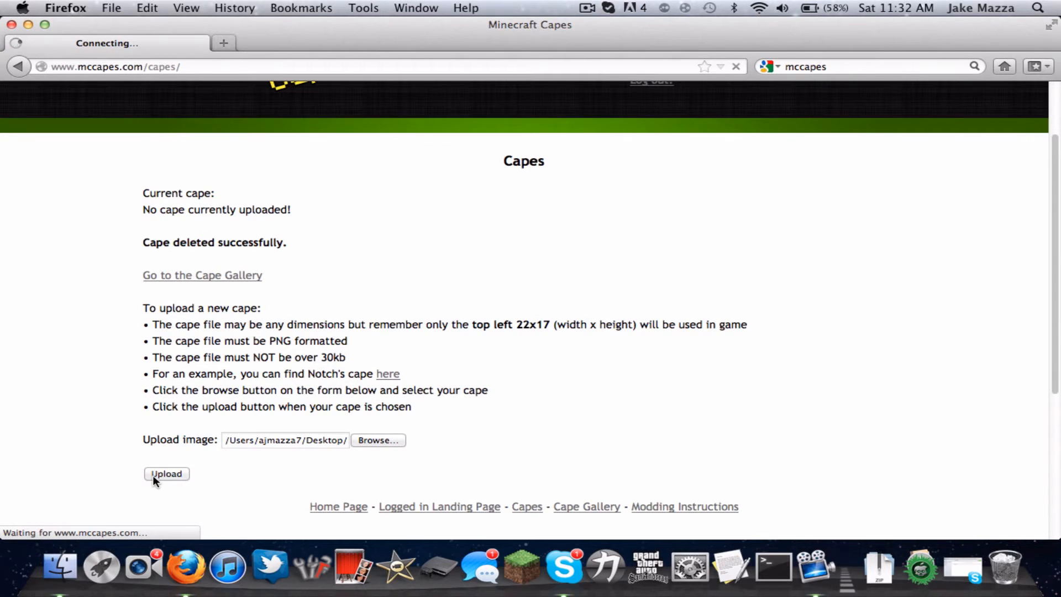
Upload the cake cape past the ad page and save it as the enabled cape
left_click(587, 7)
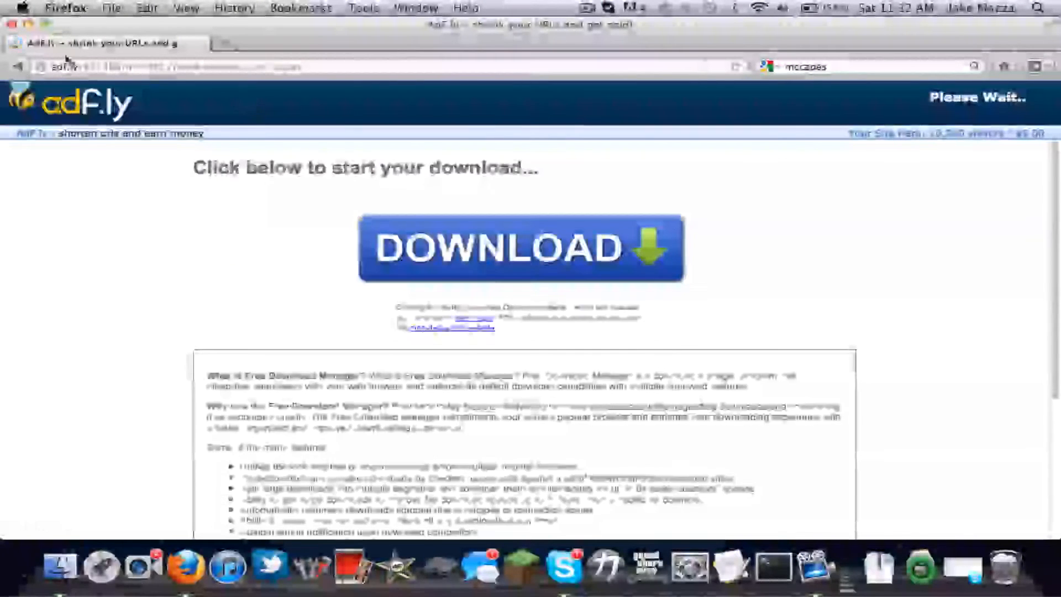
left_click(521, 247)
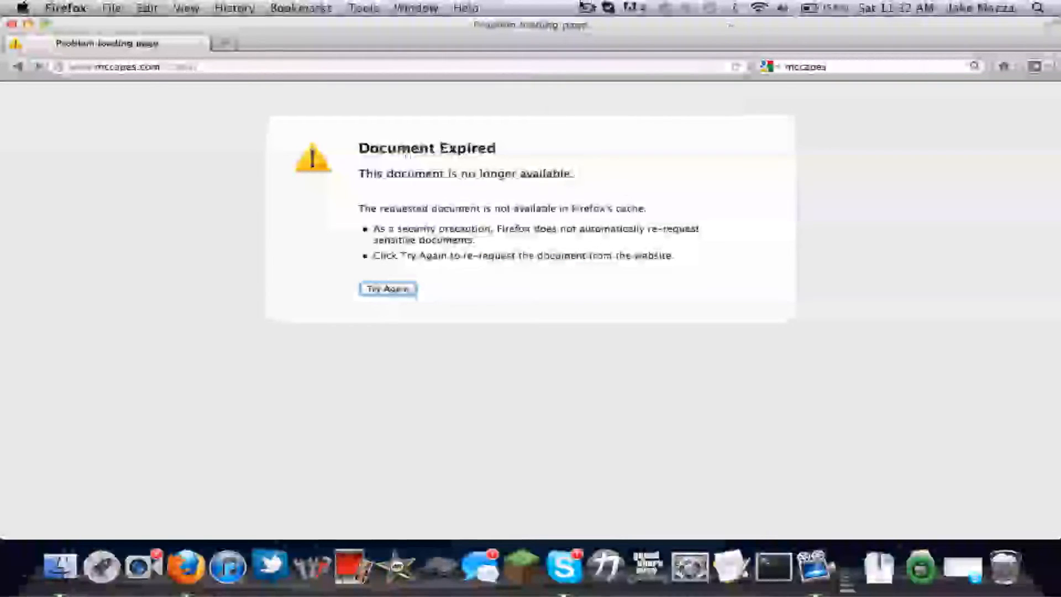
left_click(587, 7)
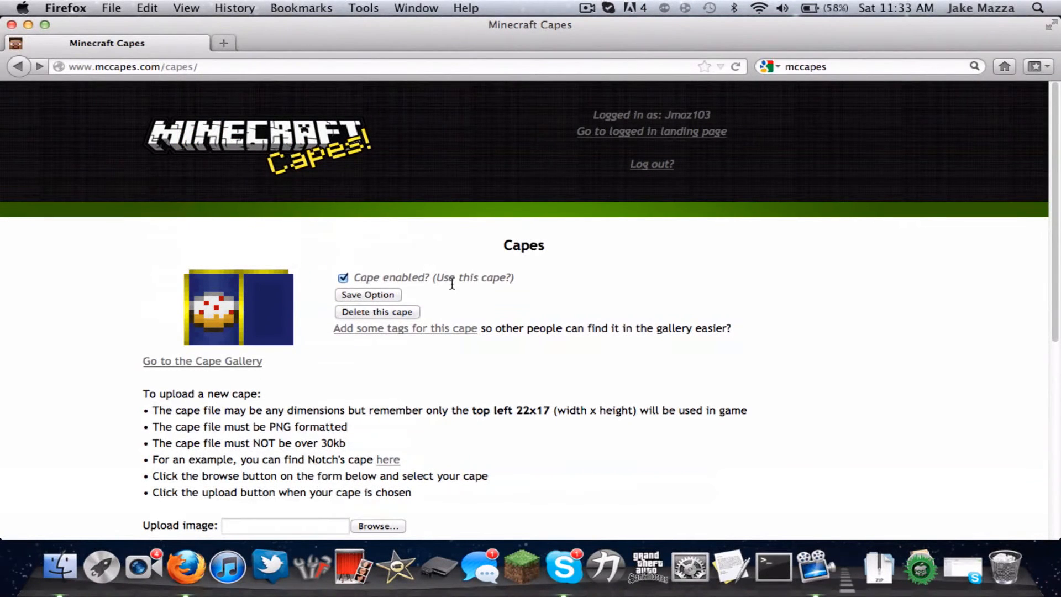
mouse_move(395, 294)
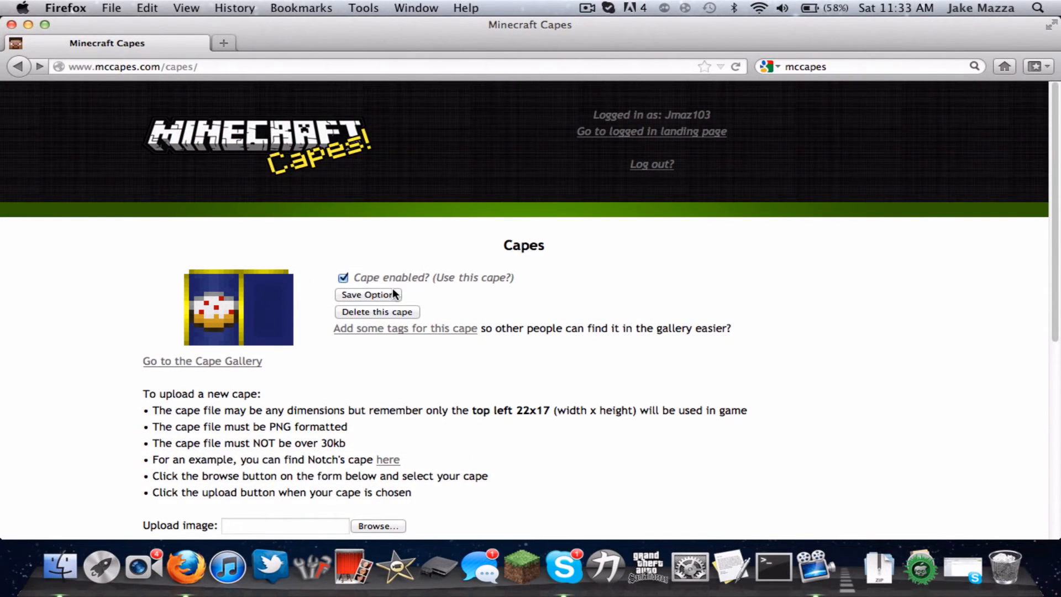
left_click(368, 295)
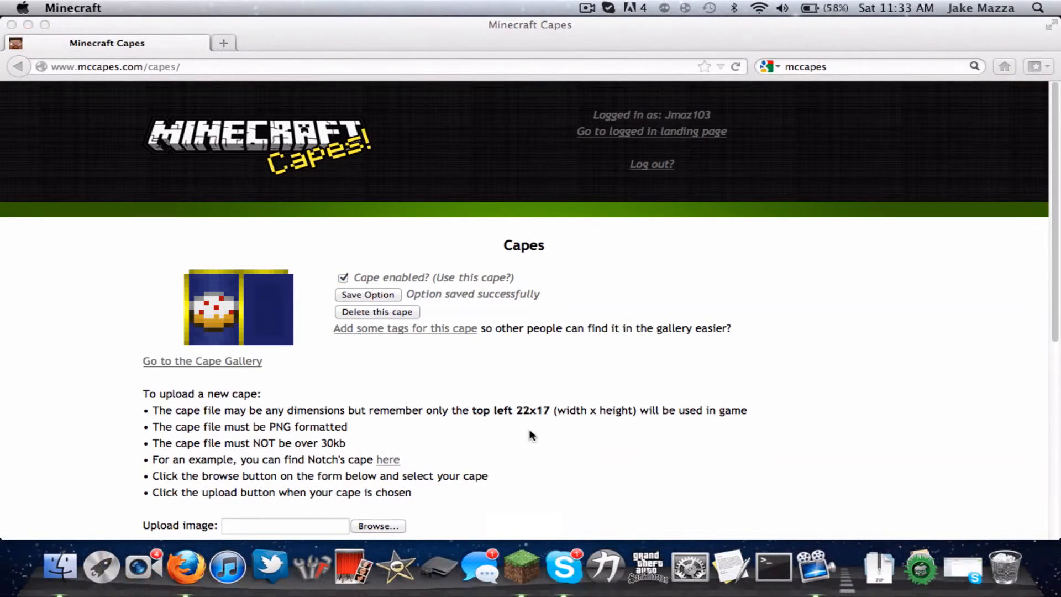
left_click(519, 566)
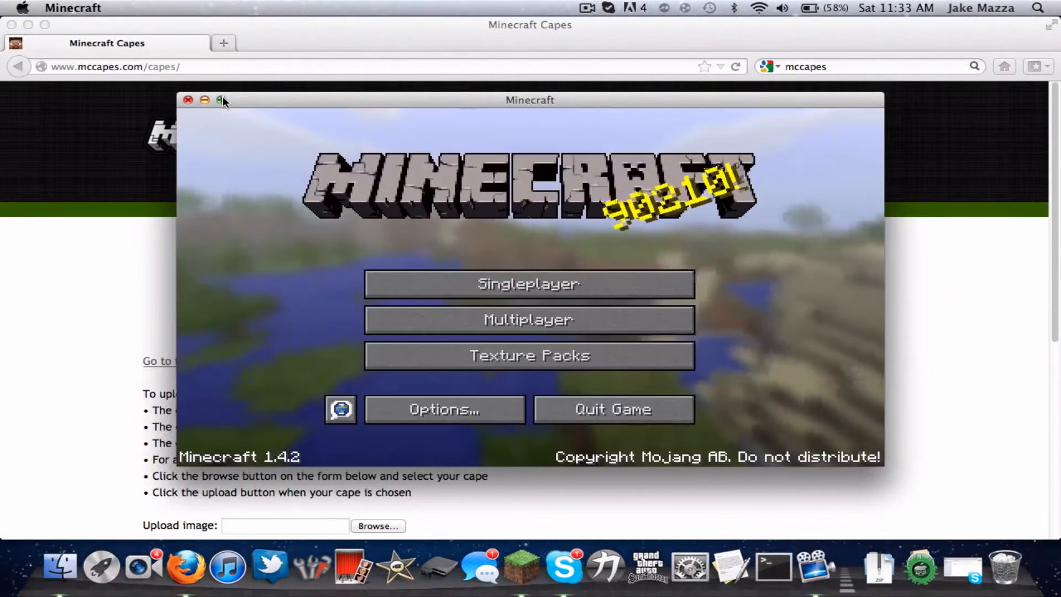
Maximise the Minecraft window and load a singleplayer world from the world list
left_click(528, 284)
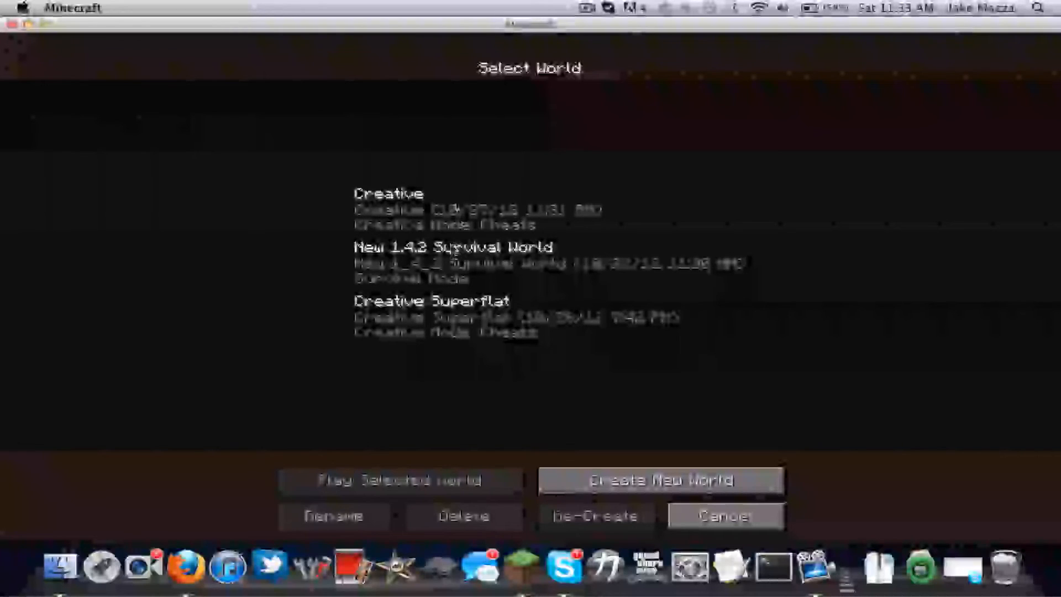
left_click(402, 480)
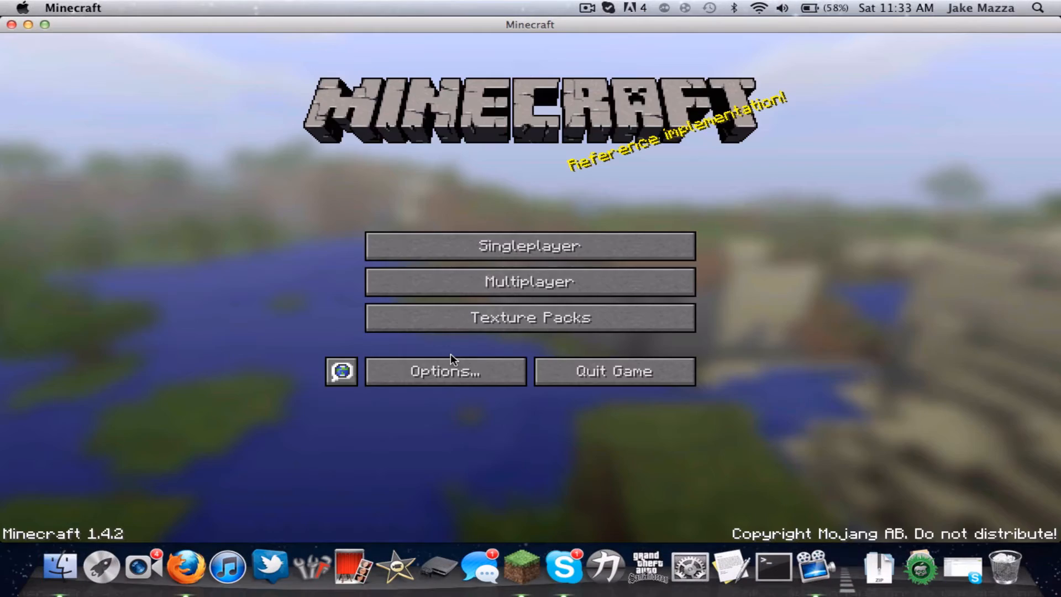
left_click(529, 245)
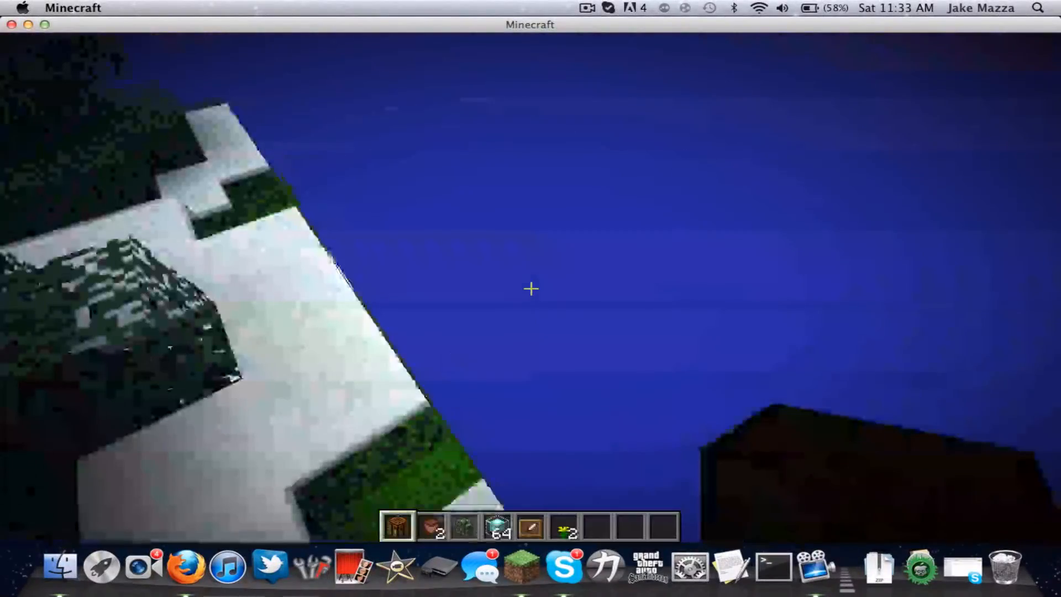
mouse_move(530, 289)
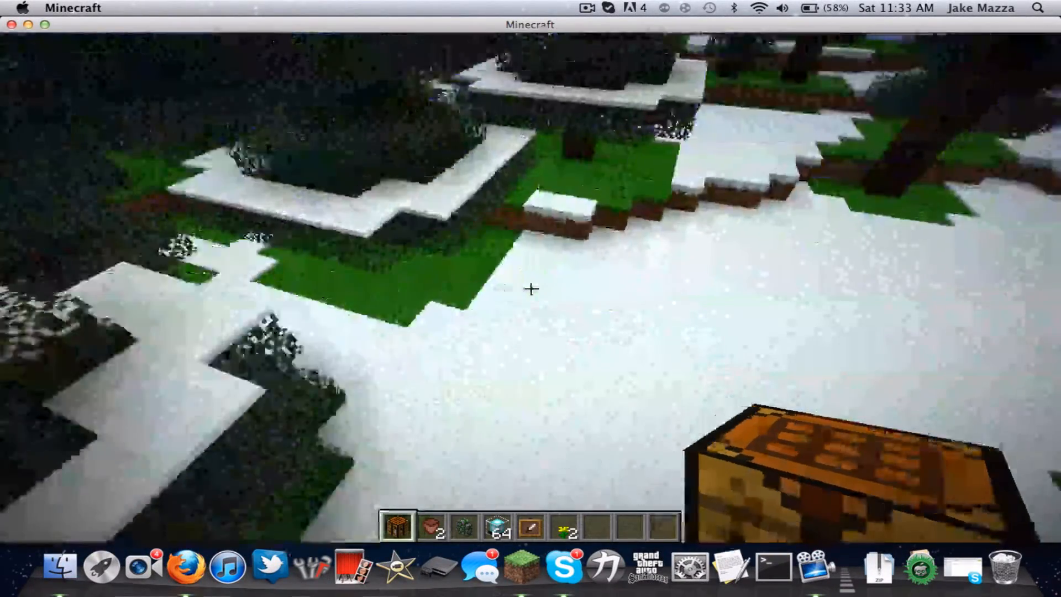
mouse_move(531, 291)
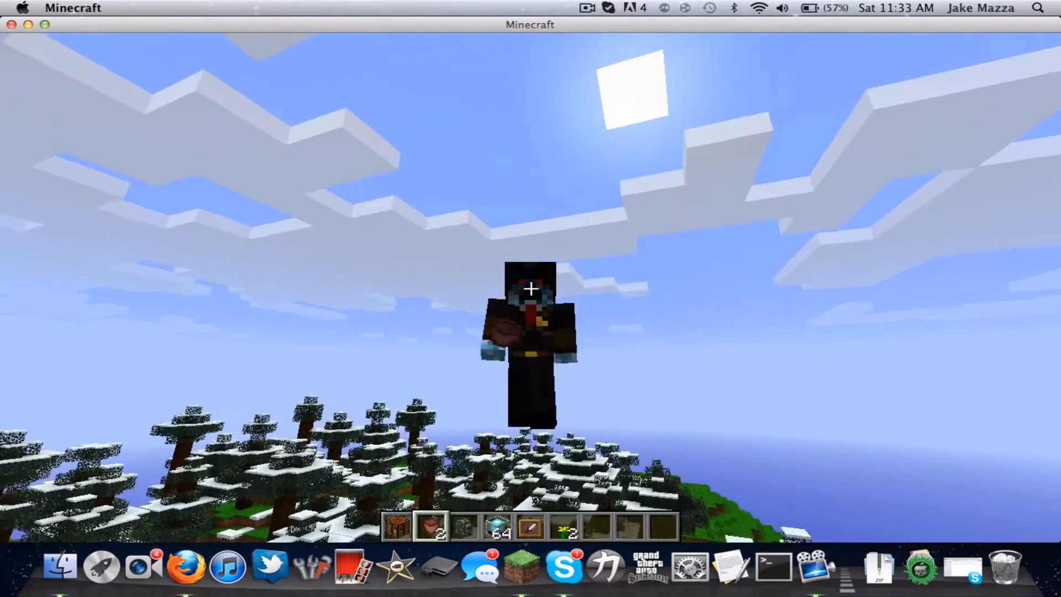
mouse_move(531, 289)
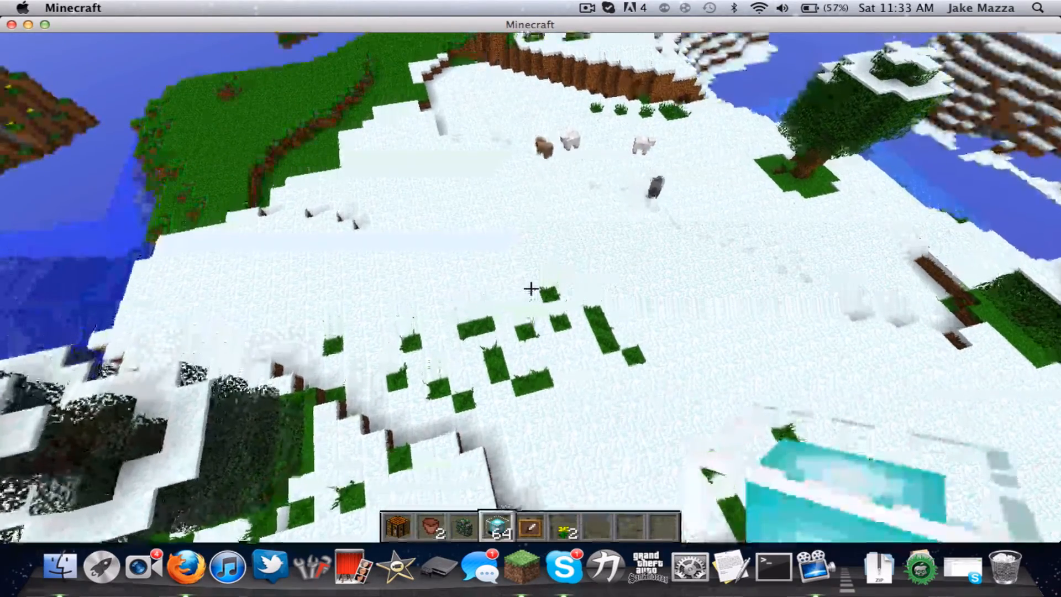
mouse_move(531, 289)
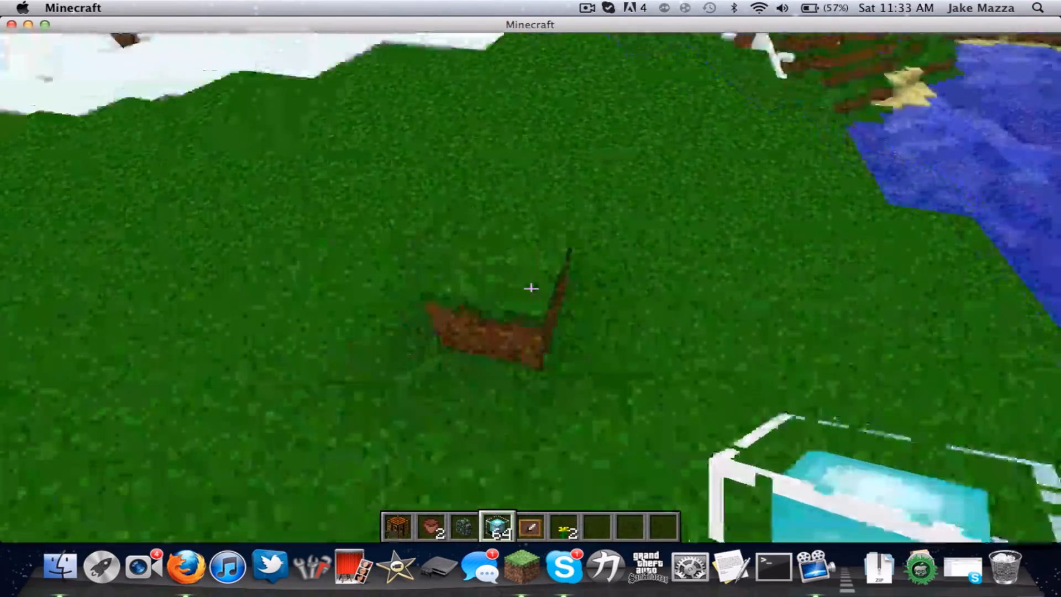
mouse_move(531, 289)
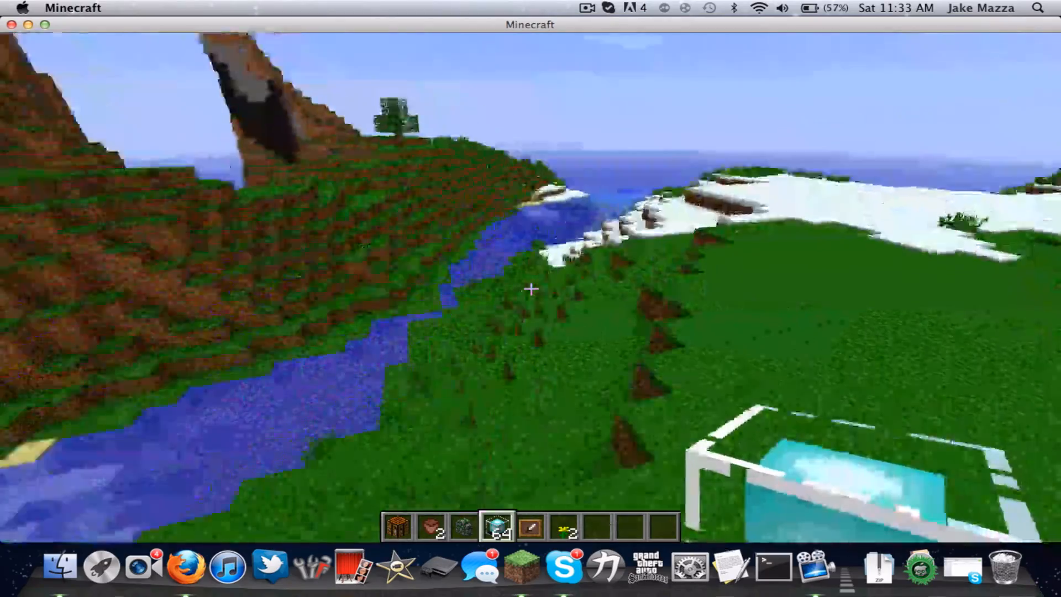
mouse_move(530, 289)
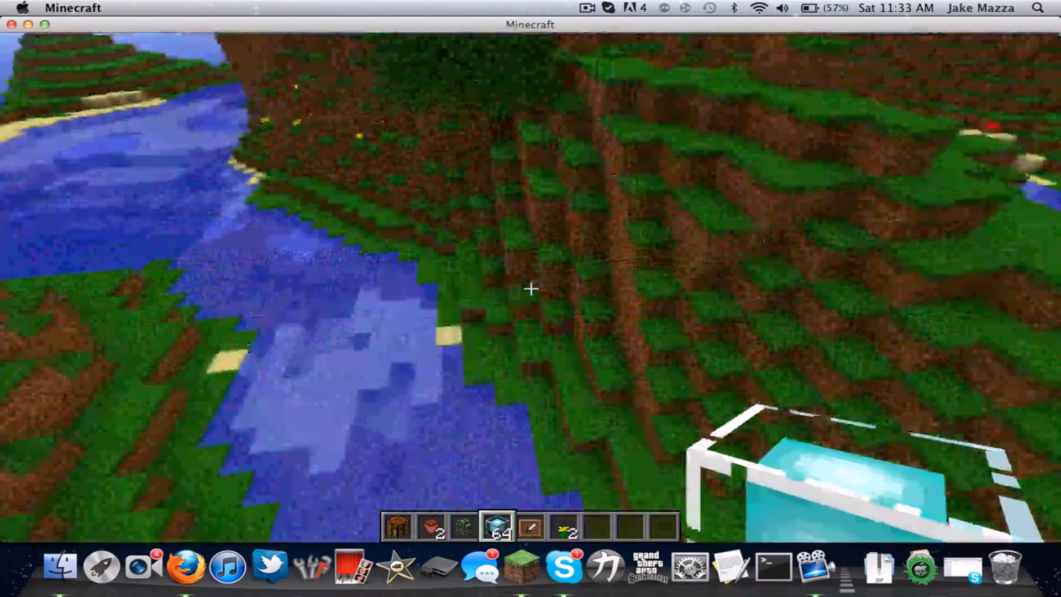
mouse_move(531, 288)
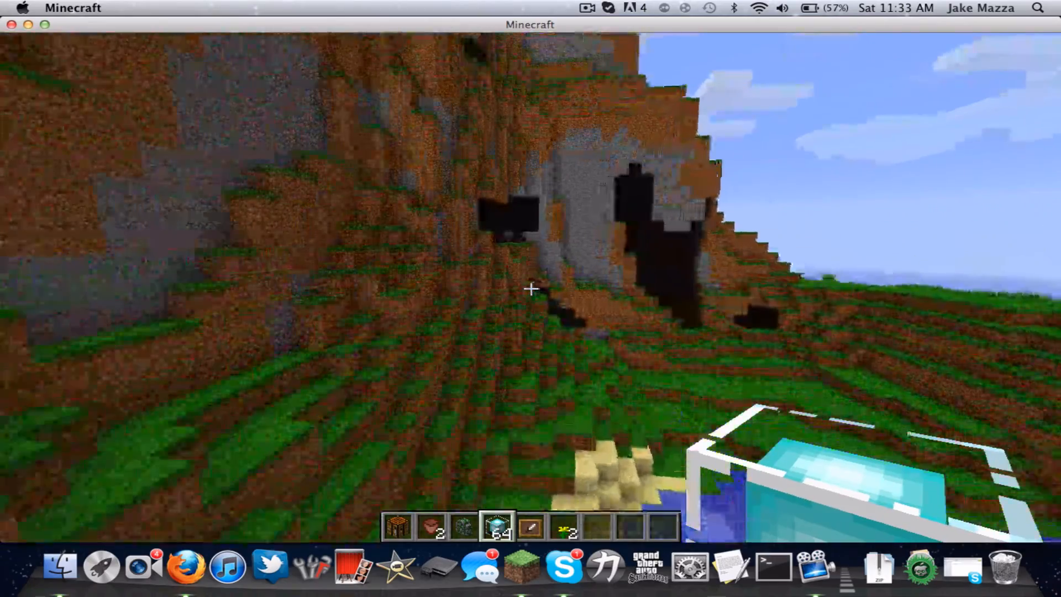
mouse_move(531, 289)
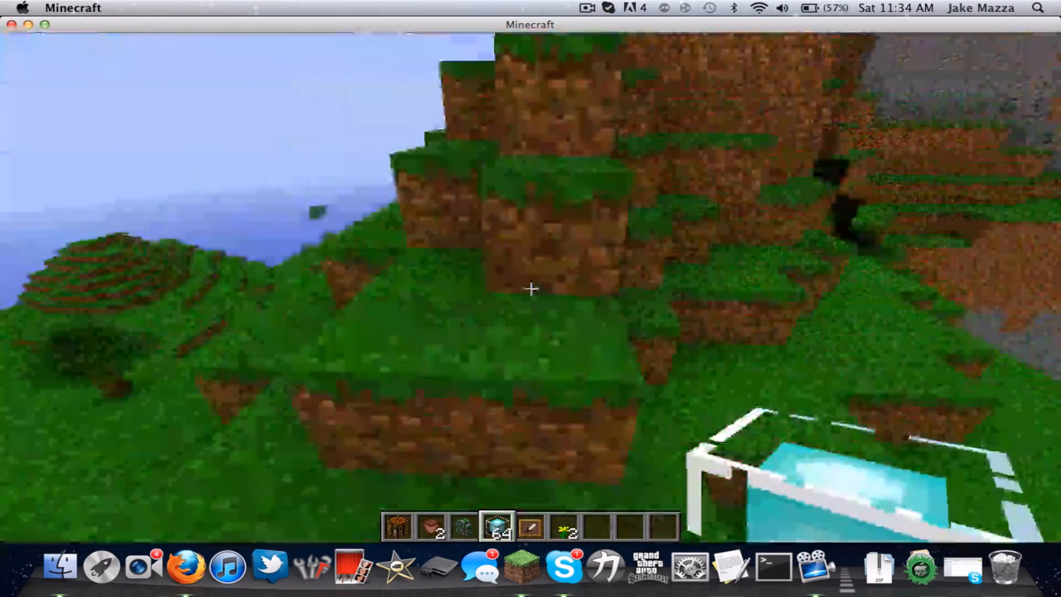
mouse_move(531, 291)
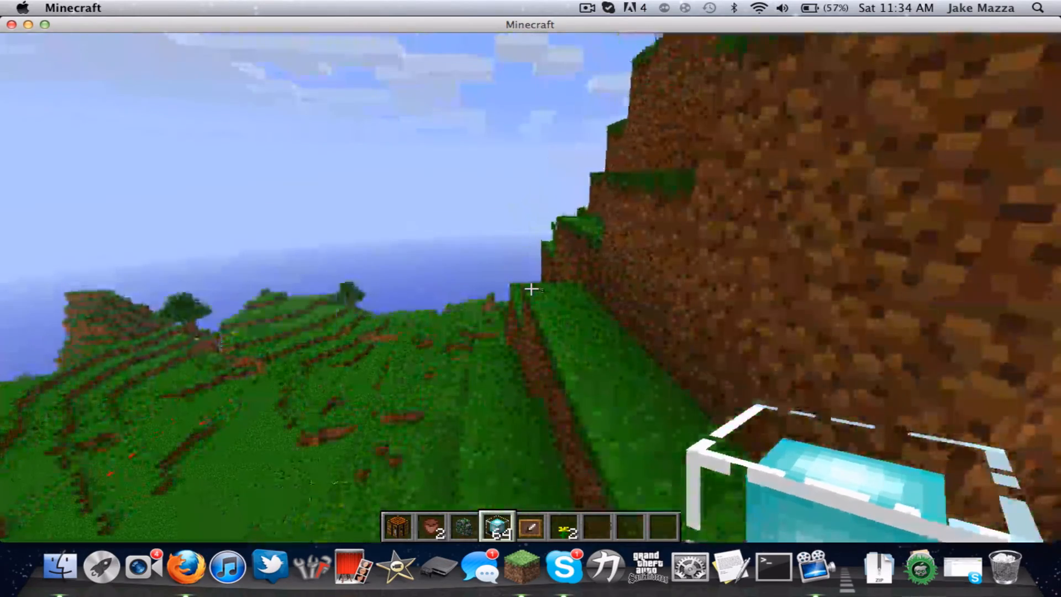
Toggle the inventory, then open Minecraft's in-game pause menu
key("e")
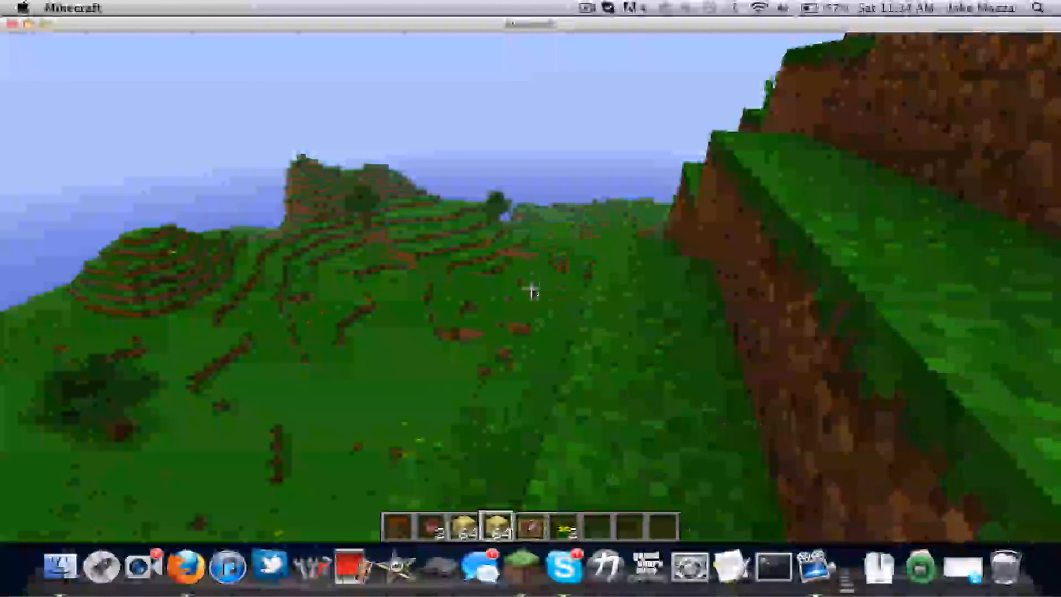
key("Escape")
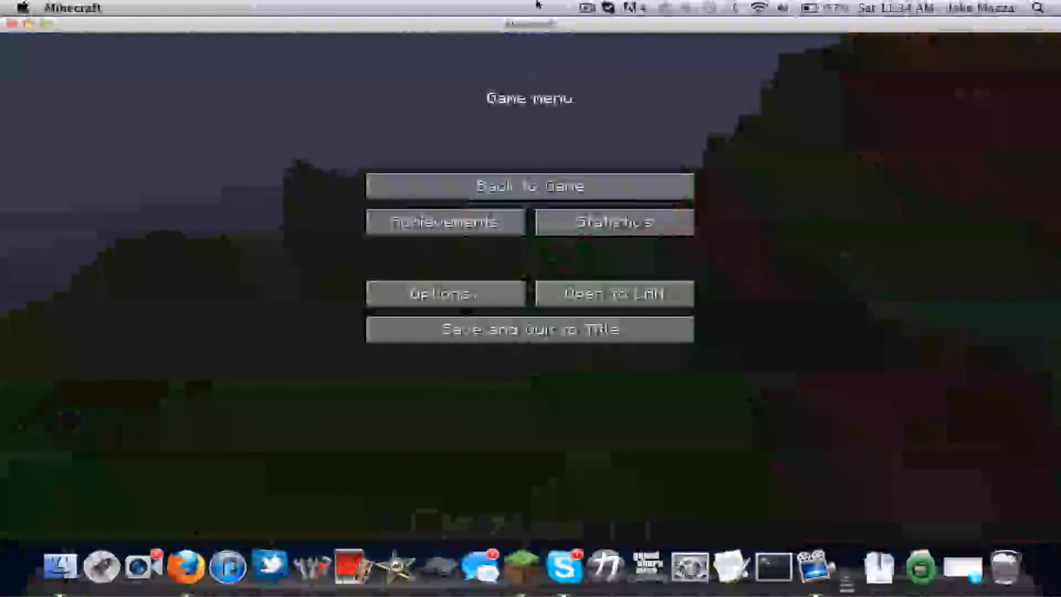